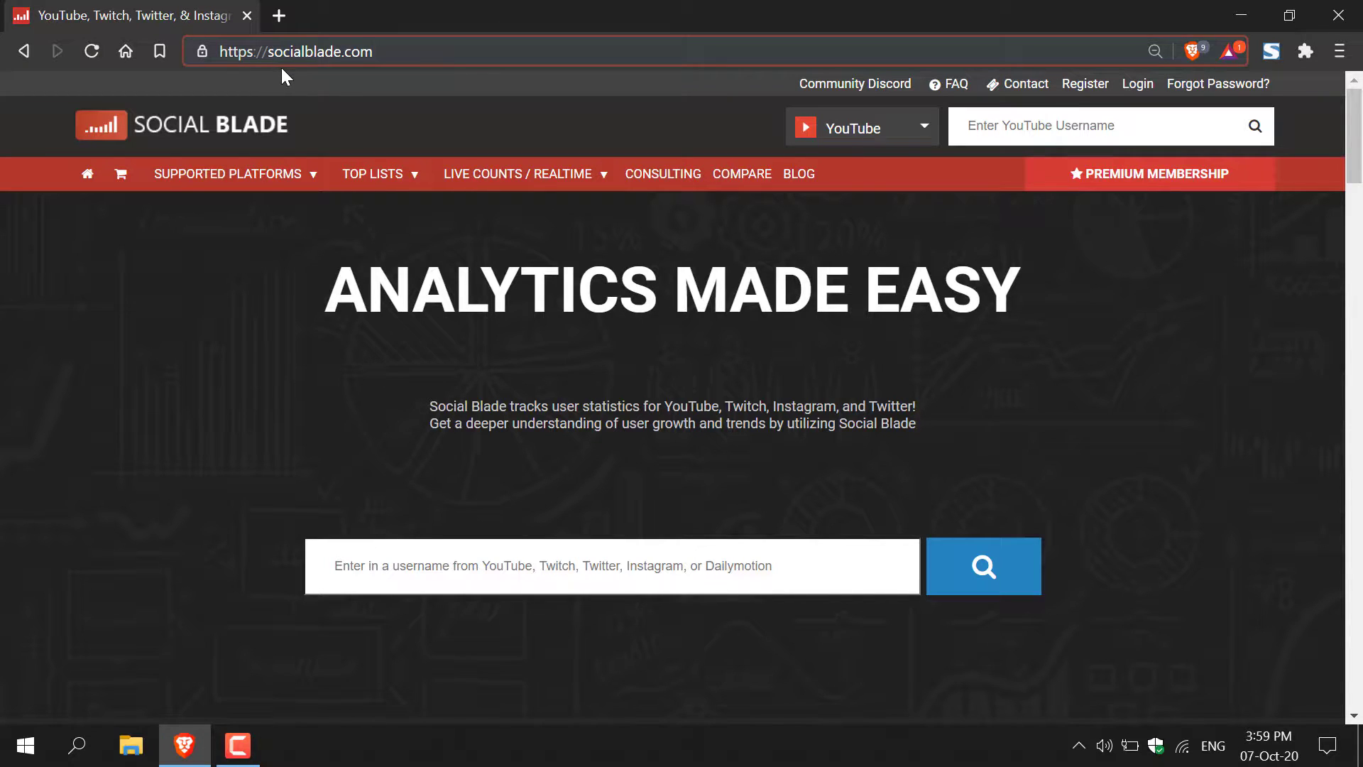
pyautogui.moveTo(460, 79)
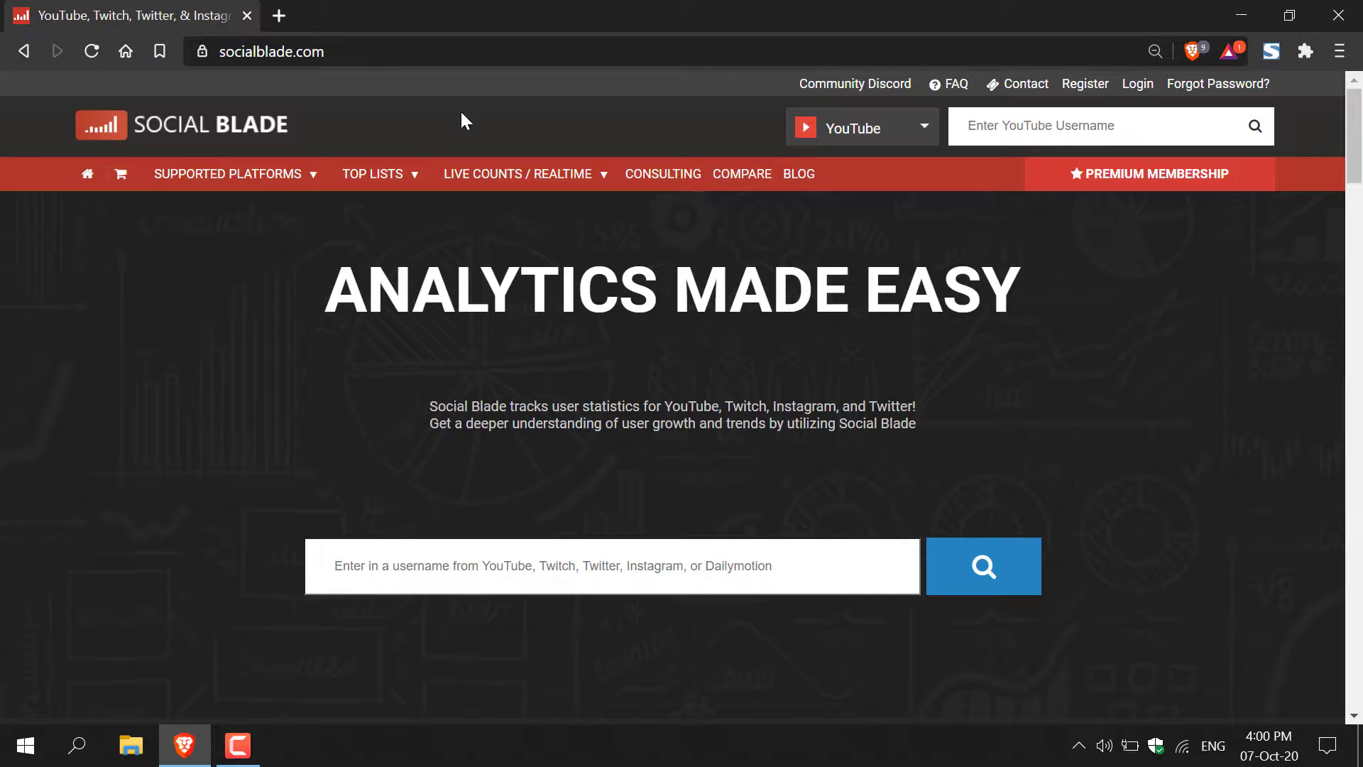
pyautogui.moveTo(919, 171)
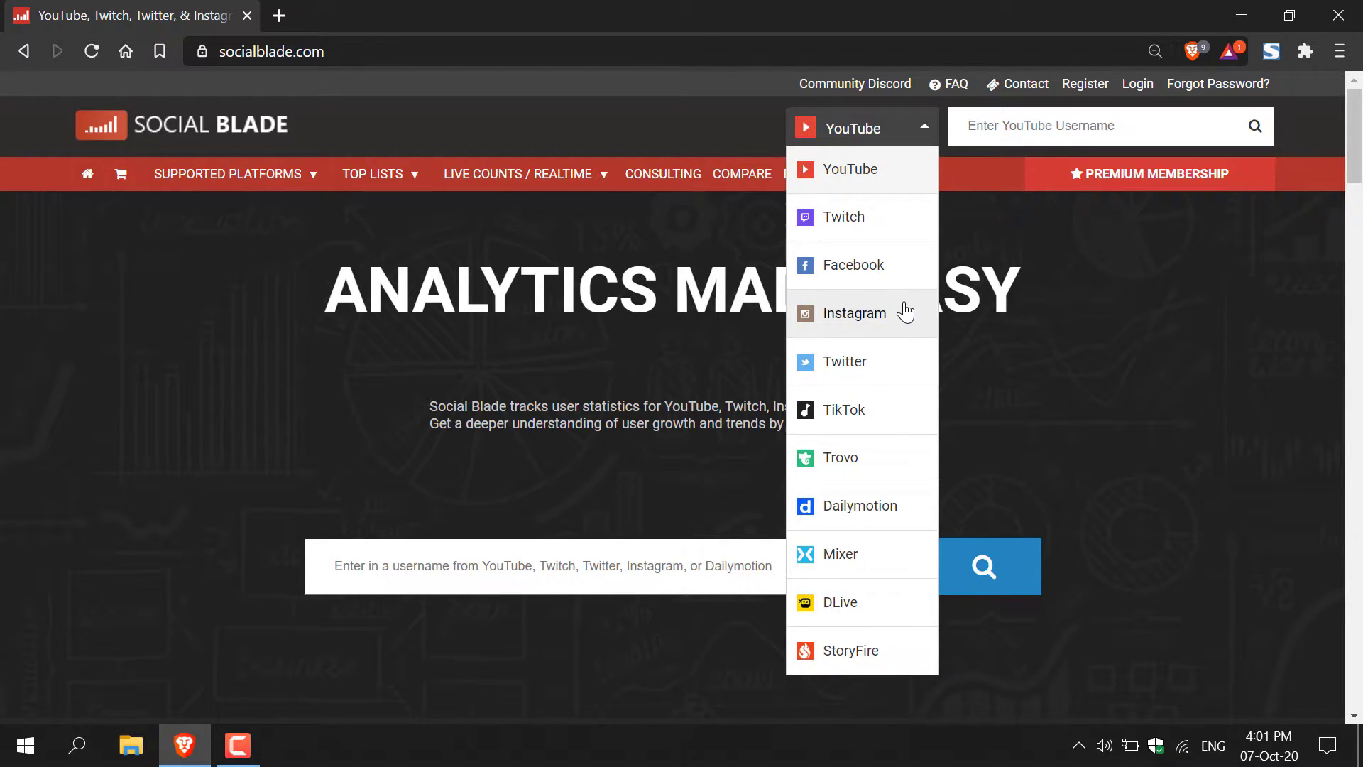
pyautogui.moveTo(908, 373)
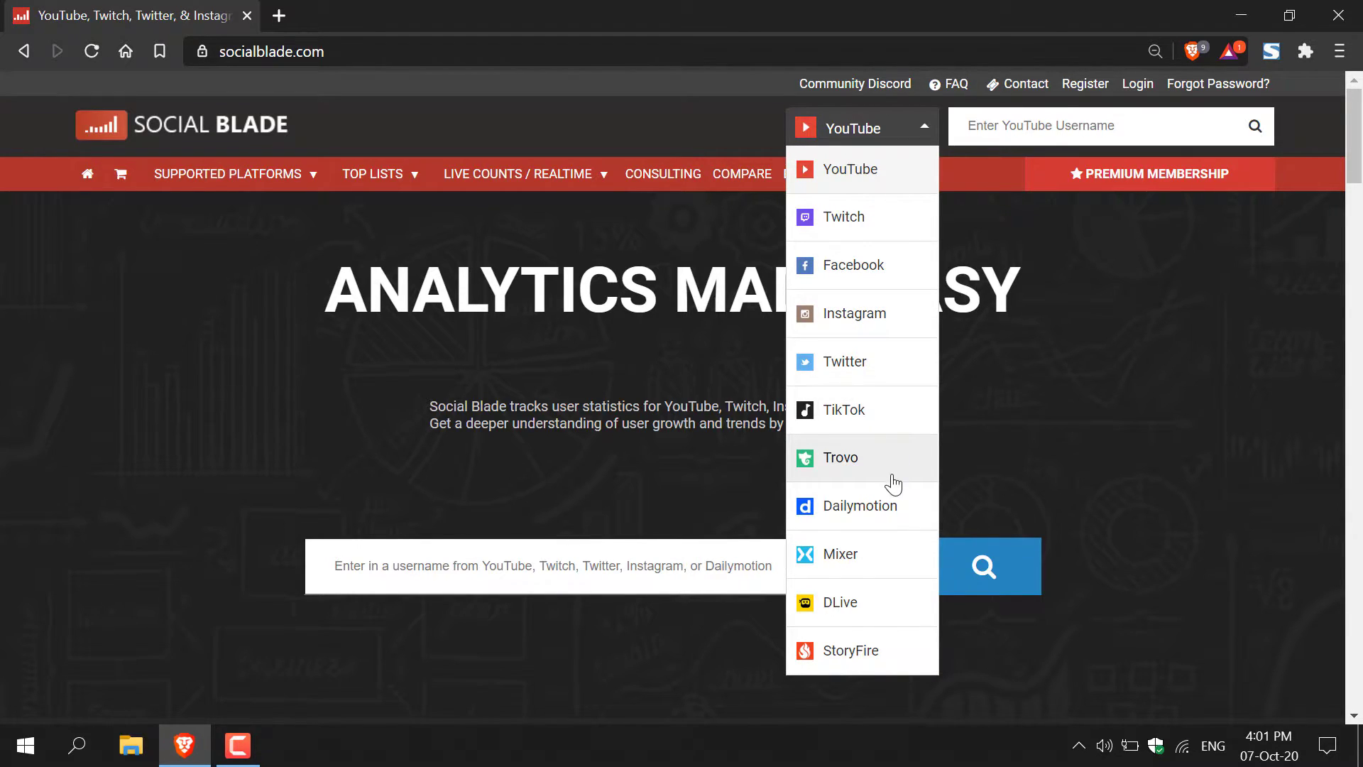
pyautogui.moveTo(885, 578)
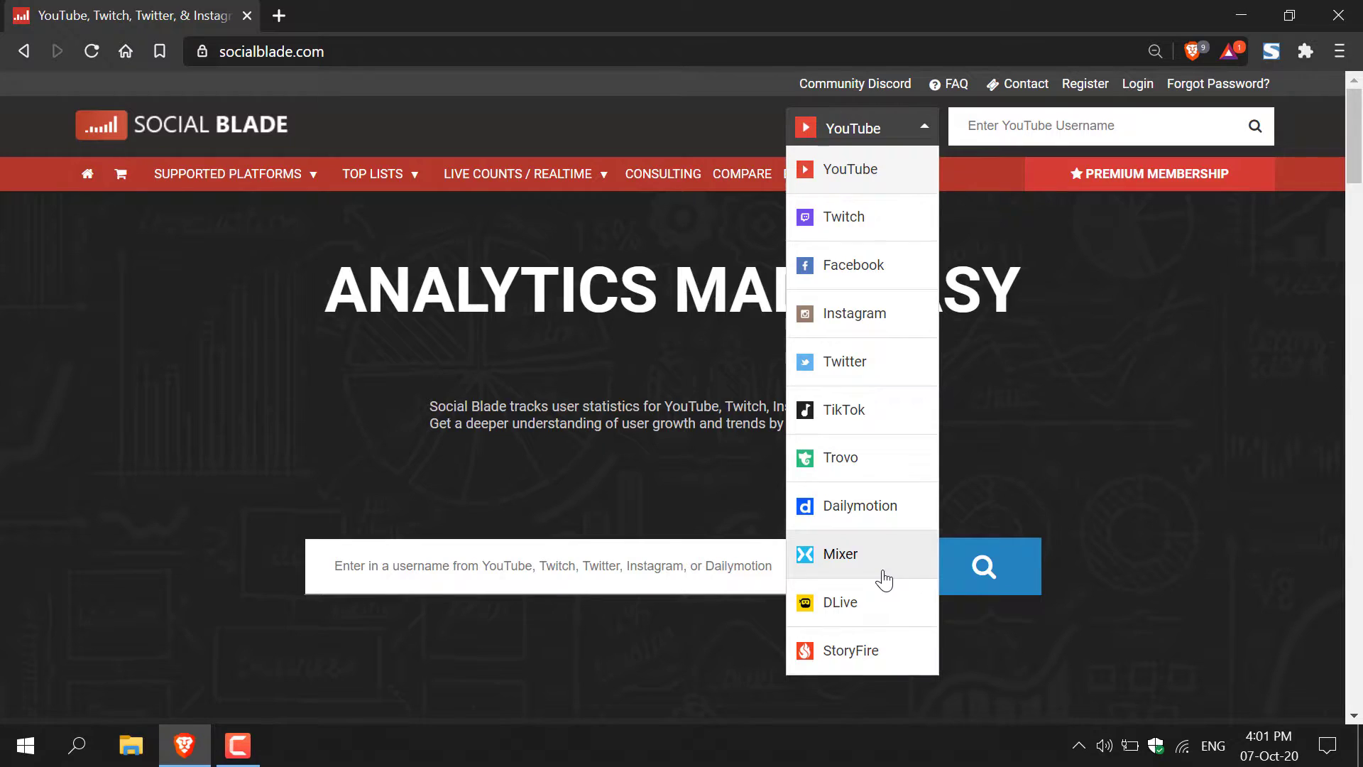
pyautogui.moveTo(880, 657)
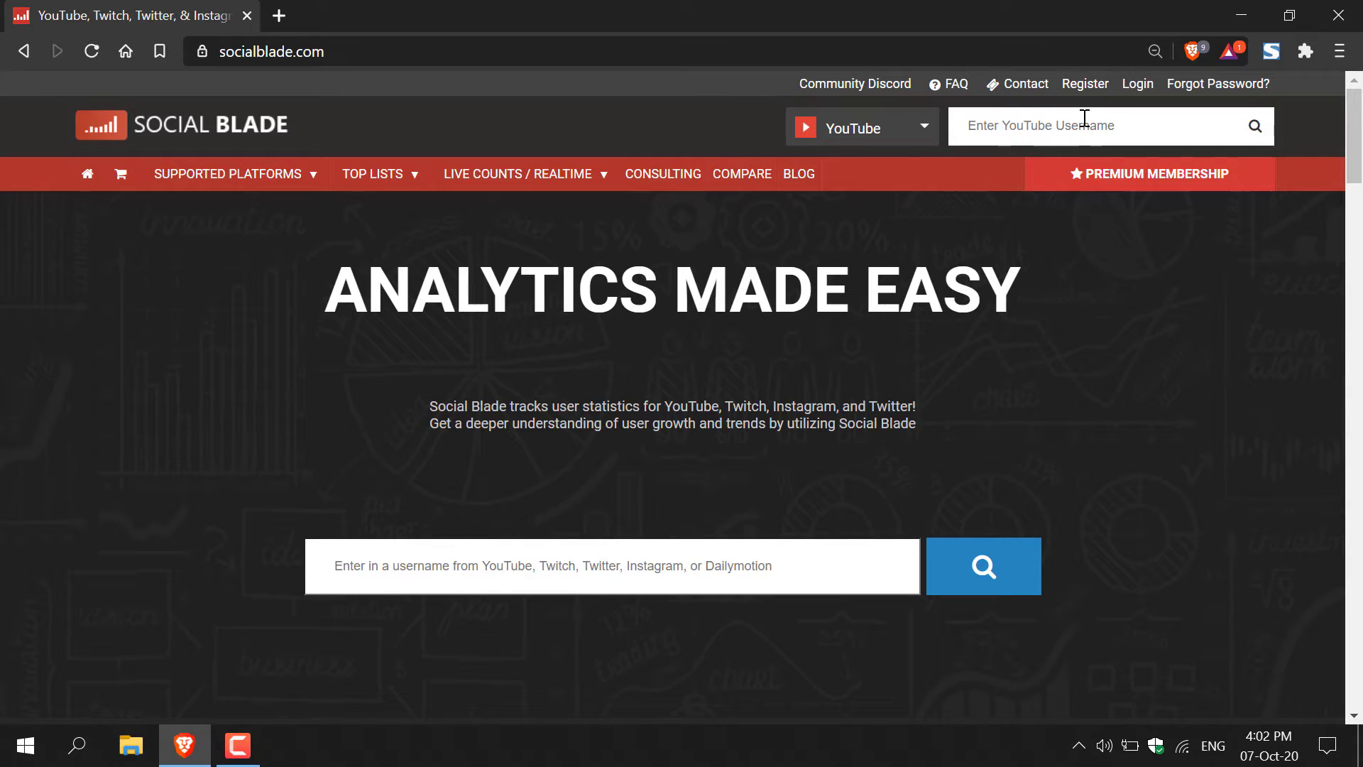
pyautogui.write('mrbeast')
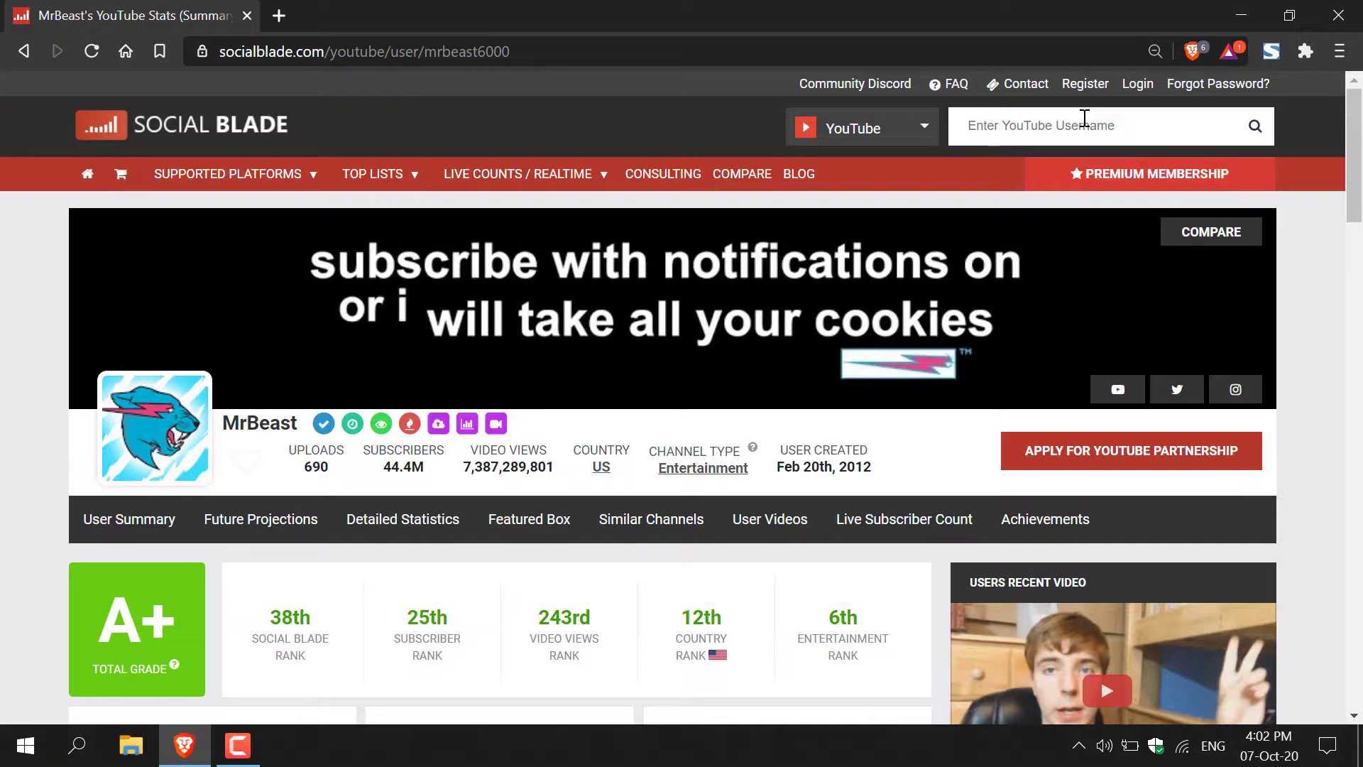
pyautogui.moveTo(338, 487)
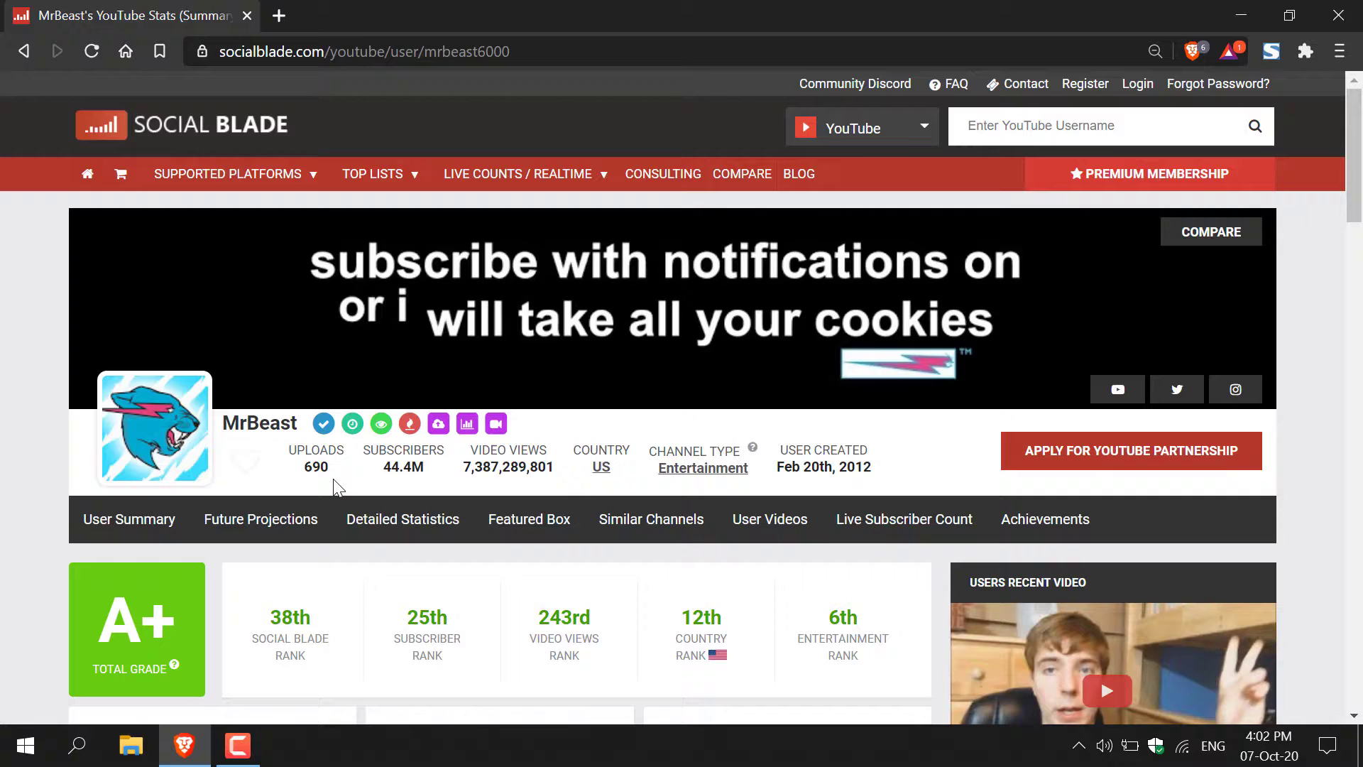
pyautogui.moveTo(503, 494)
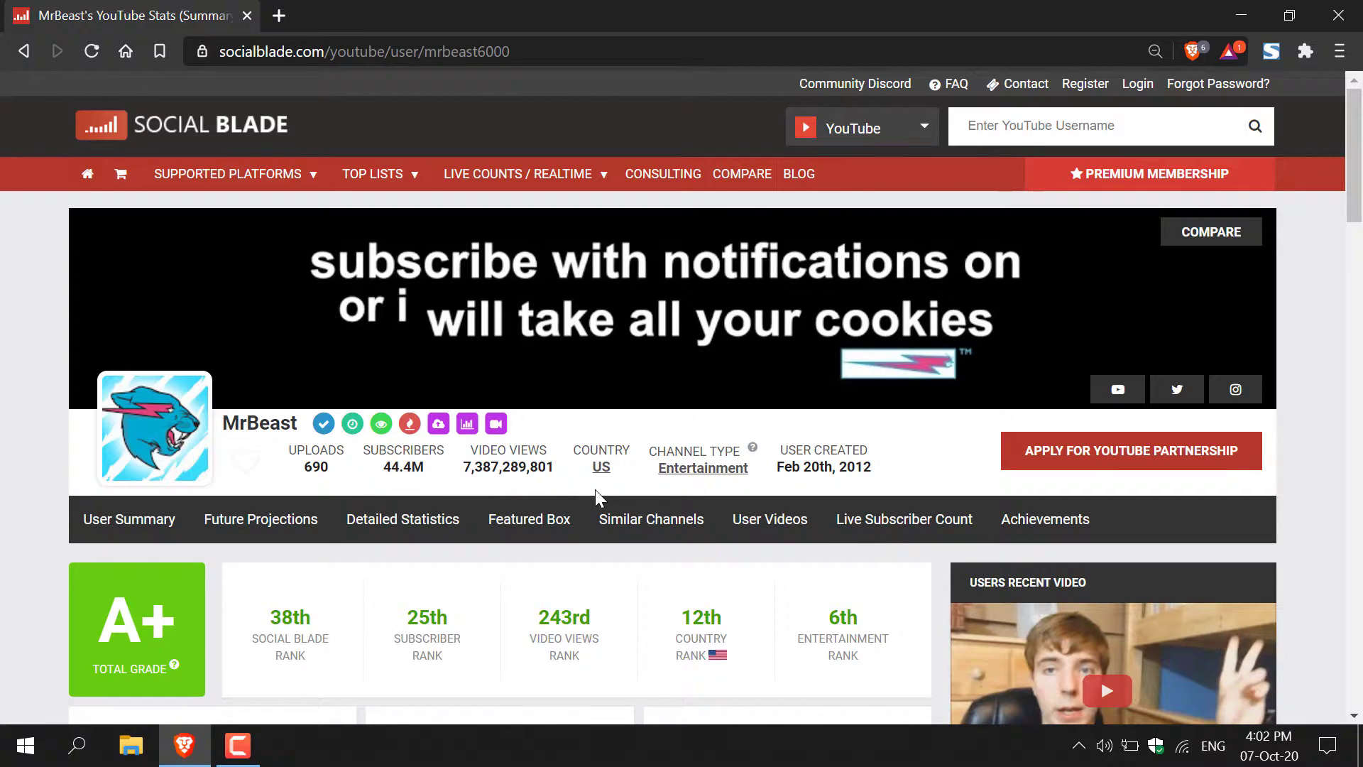
pyautogui.moveTo(800, 492)
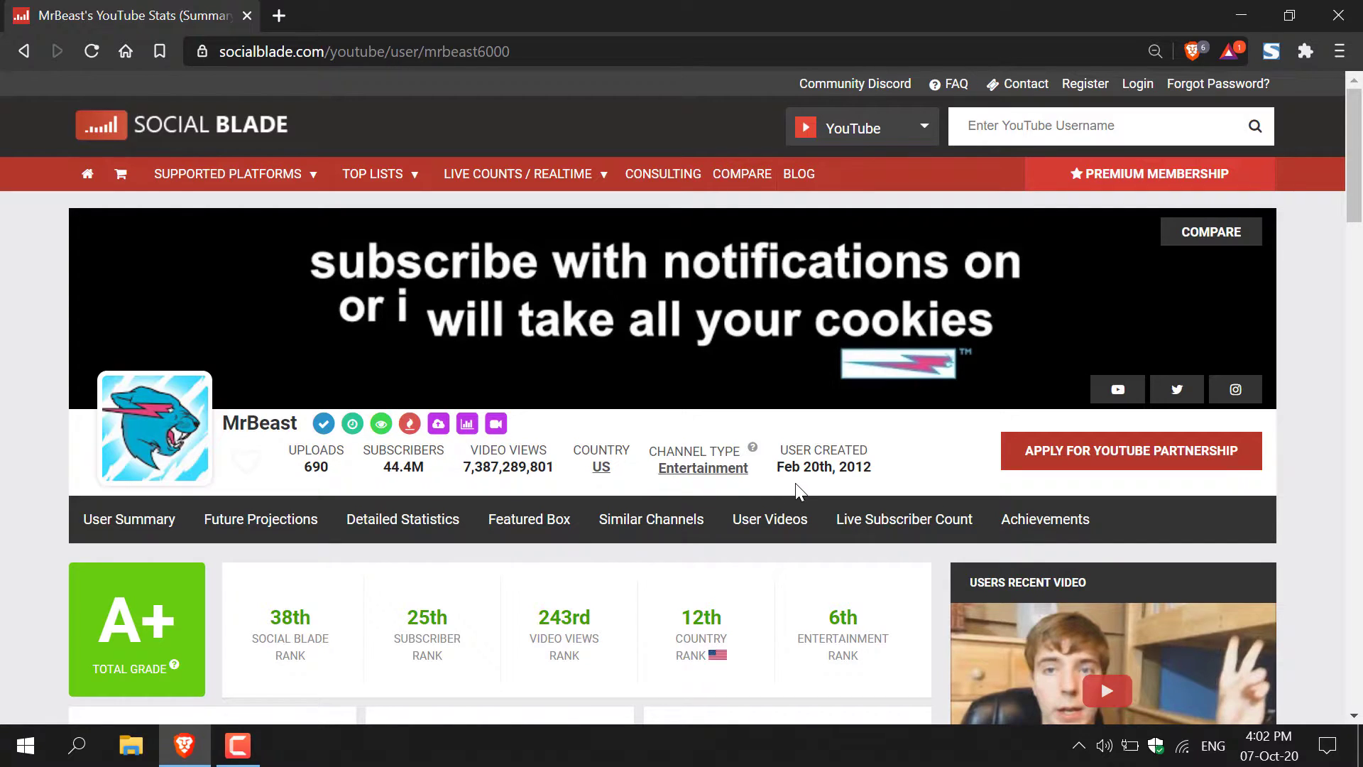
pyautogui.moveTo(808, 491)
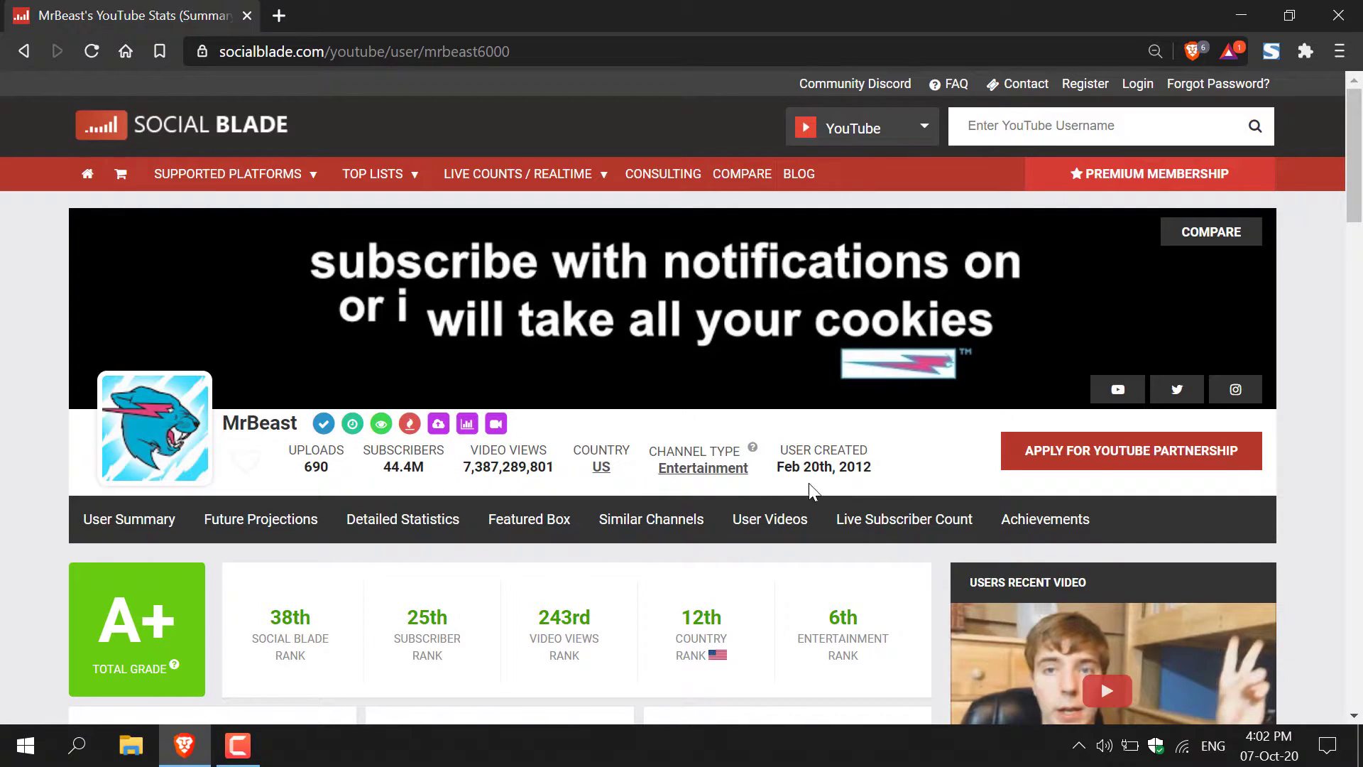
pyautogui.scroll(-3)
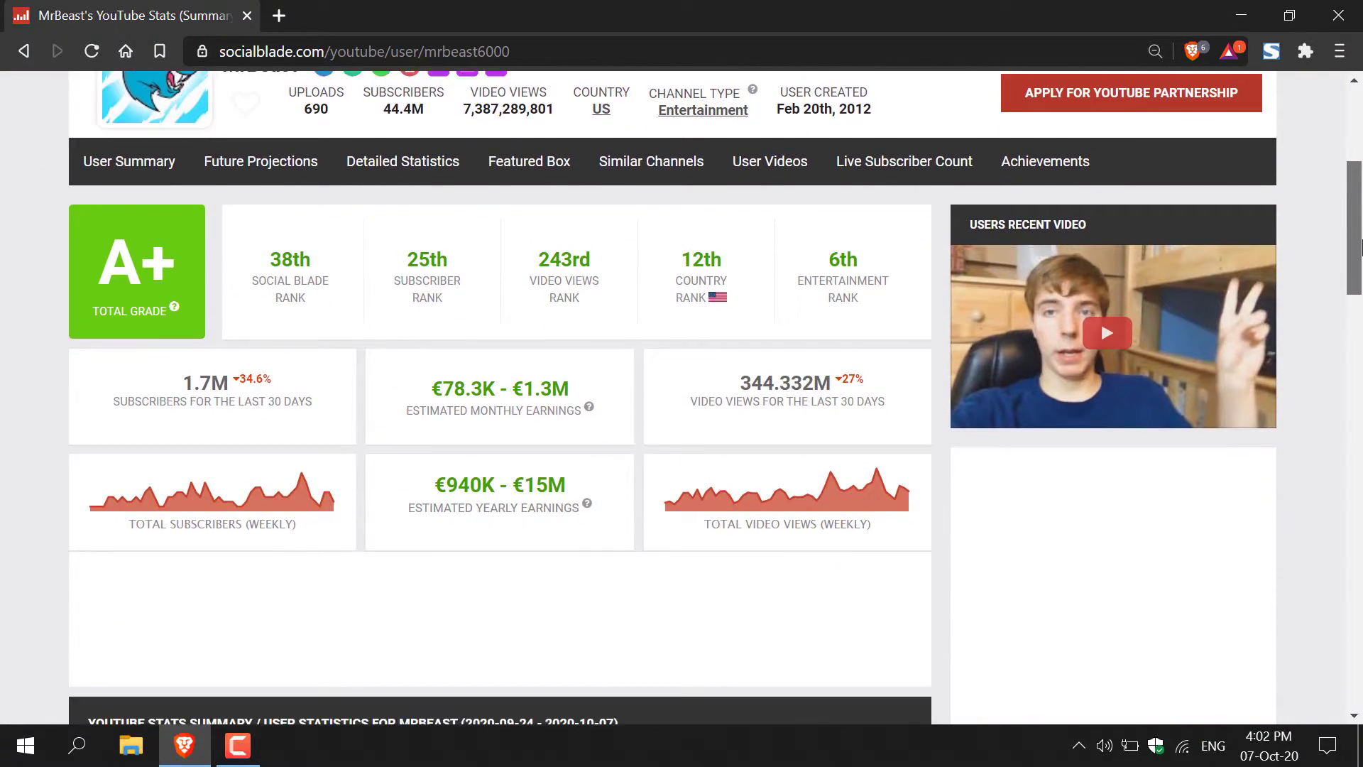
pyautogui.scroll(-3)
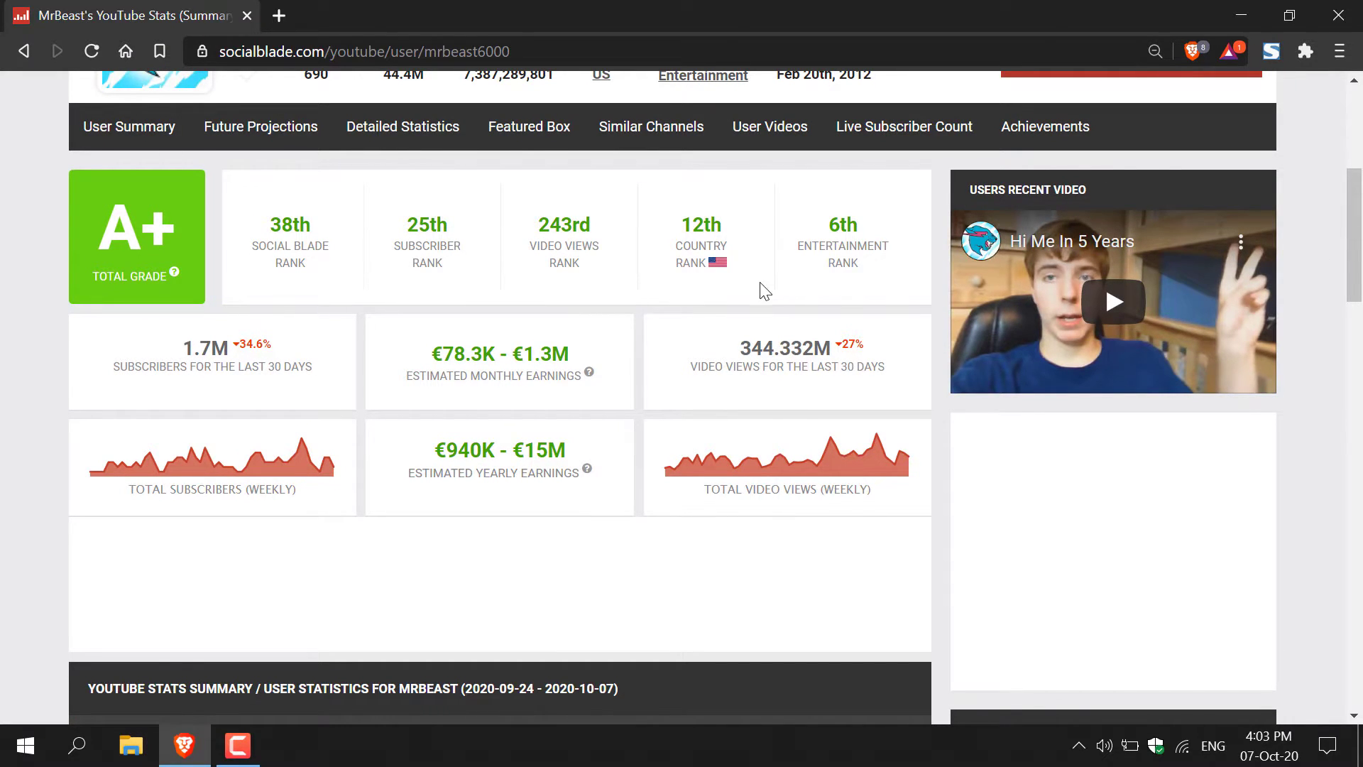
pyautogui.moveTo(842, 284)
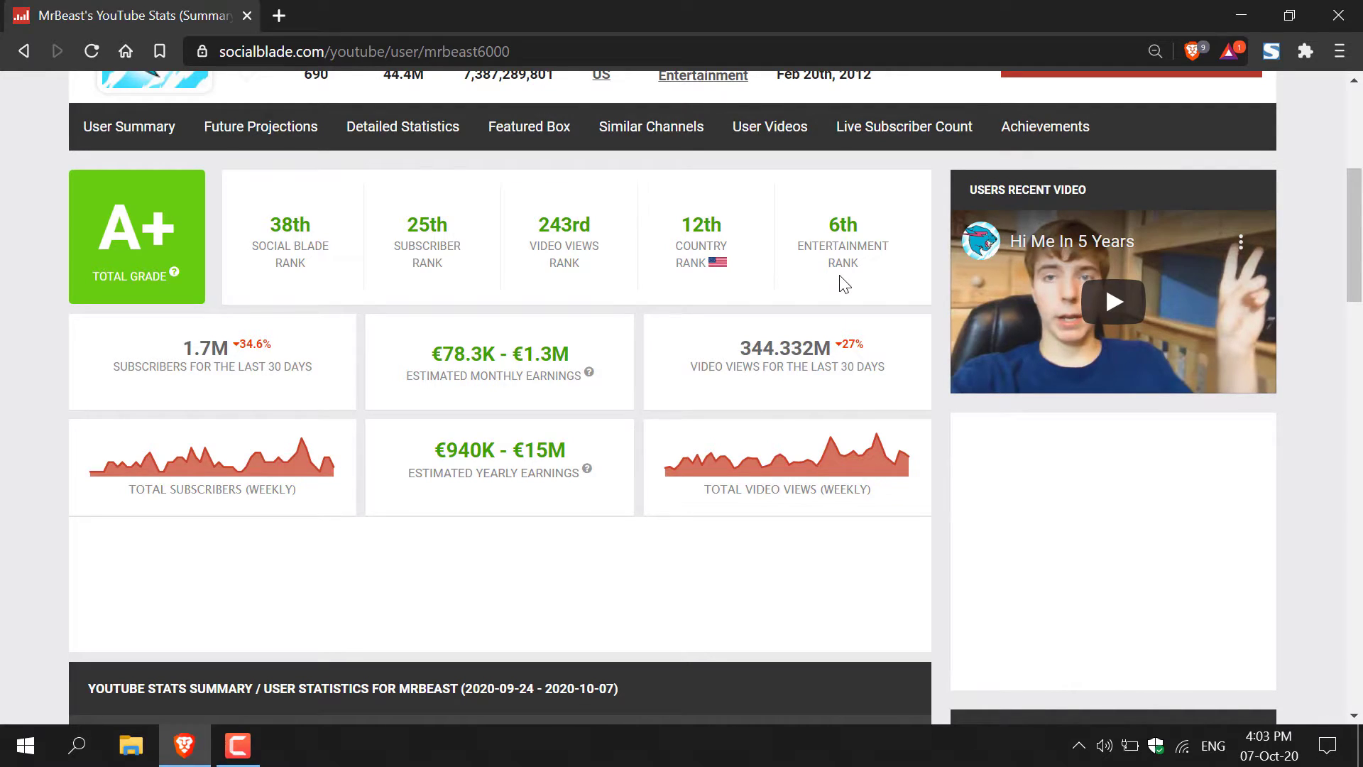
pyautogui.moveTo(242, 389)
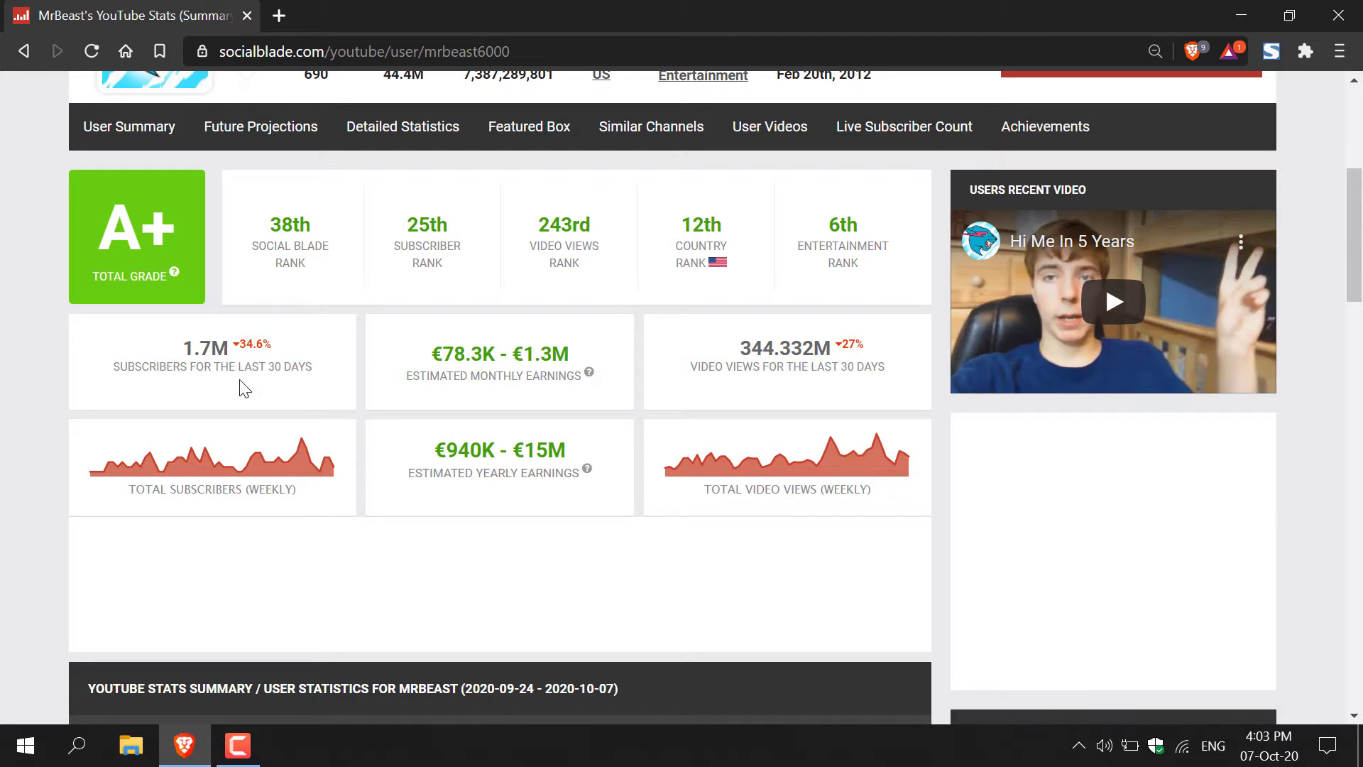
pyautogui.moveTo(513, 403)
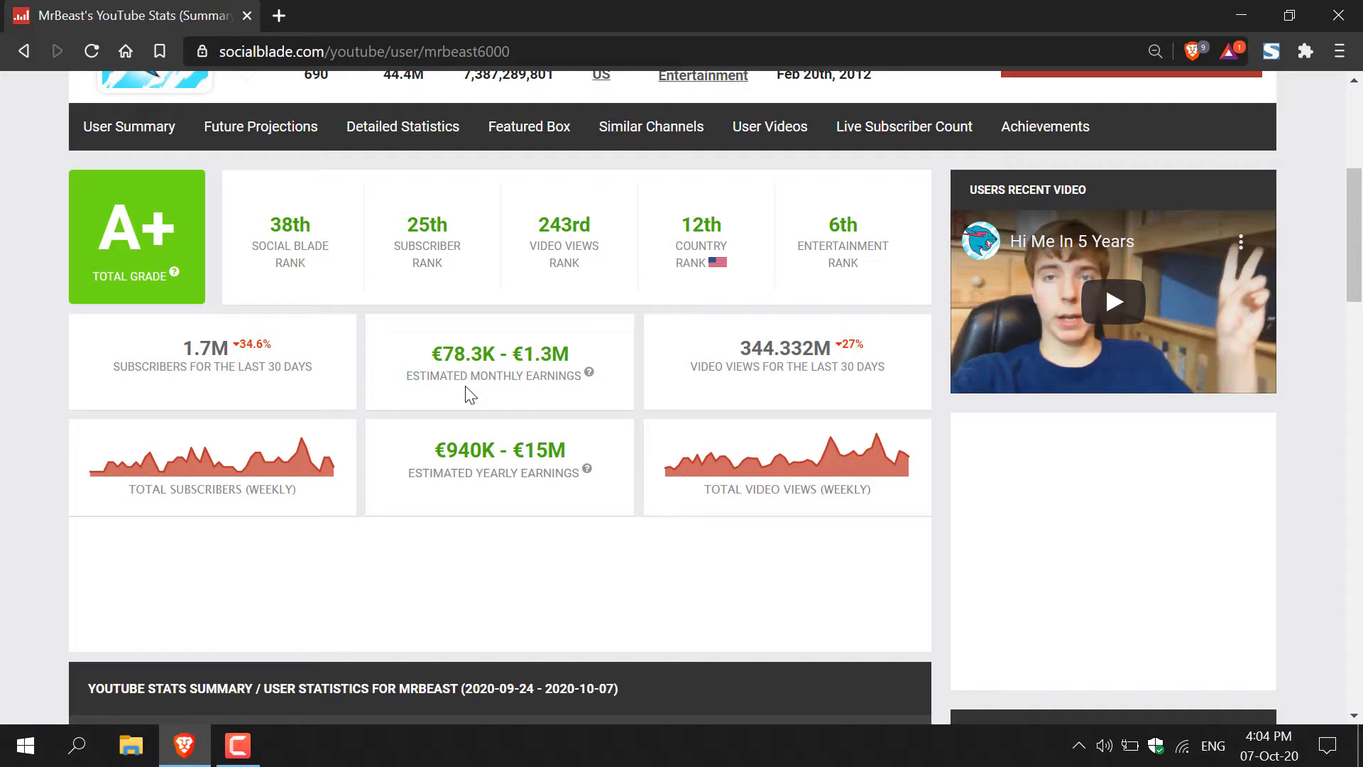
pyautogui.moveTo(572, 402)
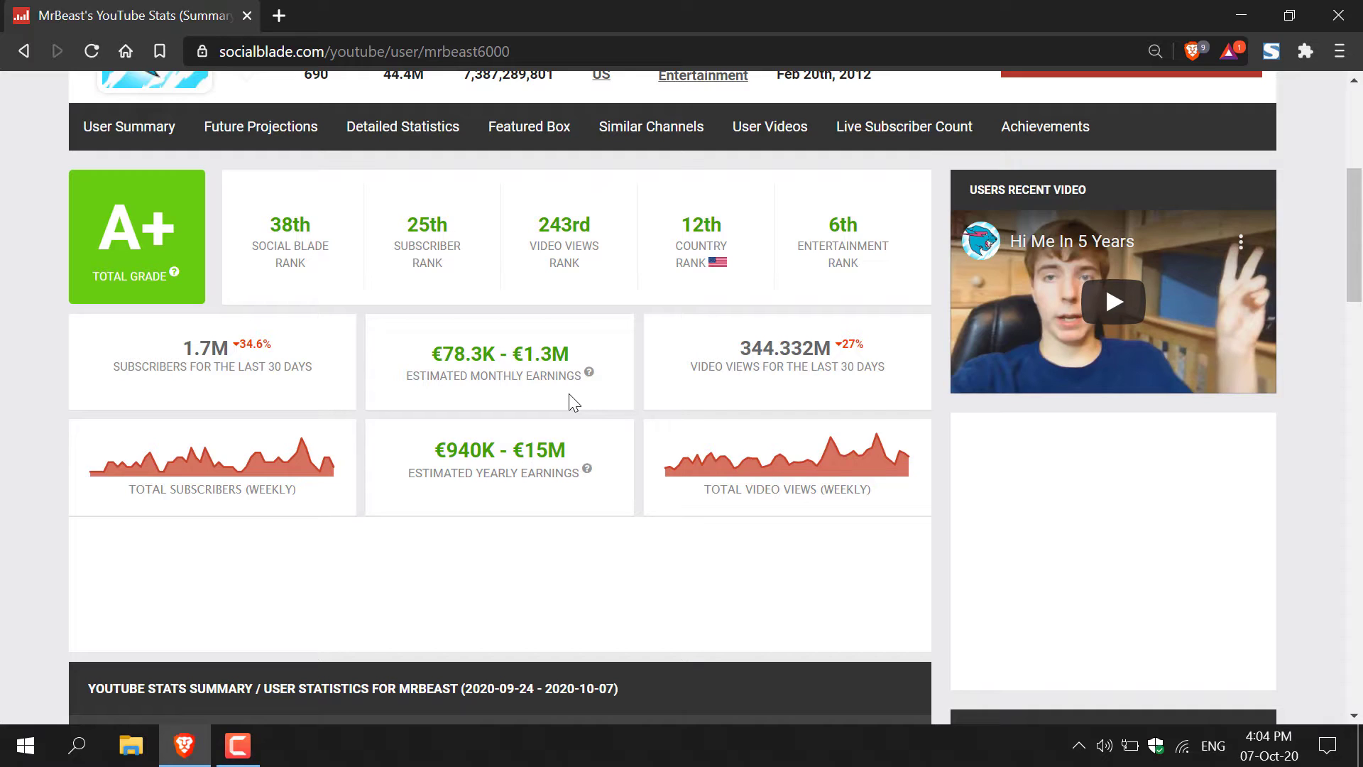
pyautogui.moveTo(537, 396)
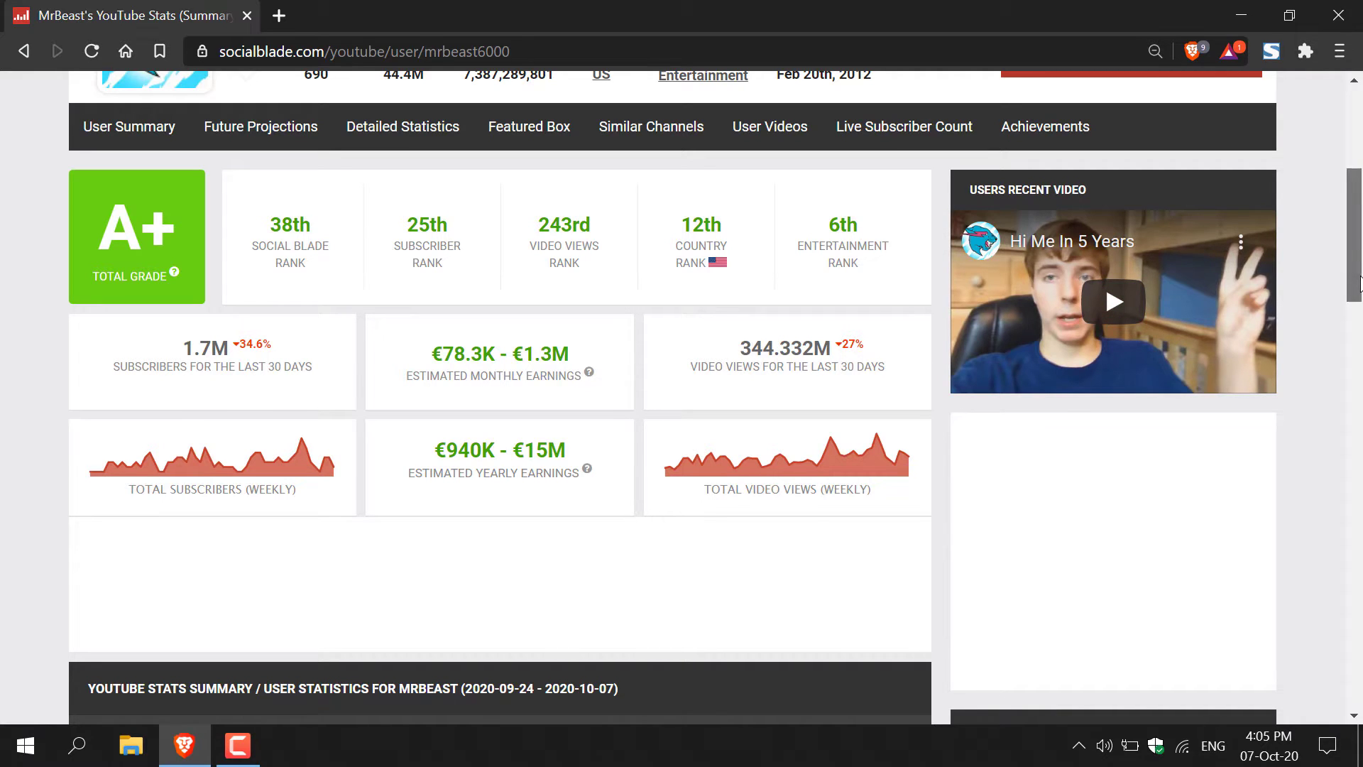
pyautogui.scroll(-3)
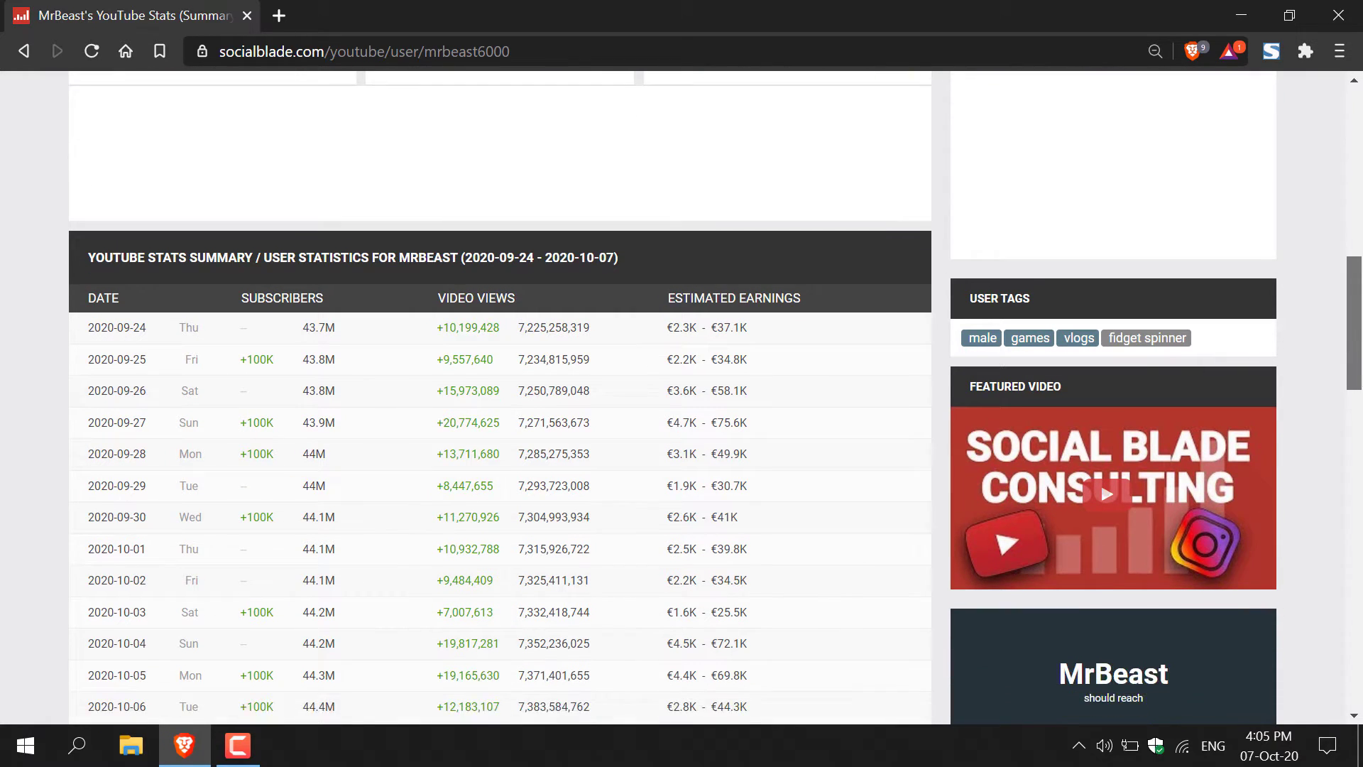
pyautogui.scroll(-3)
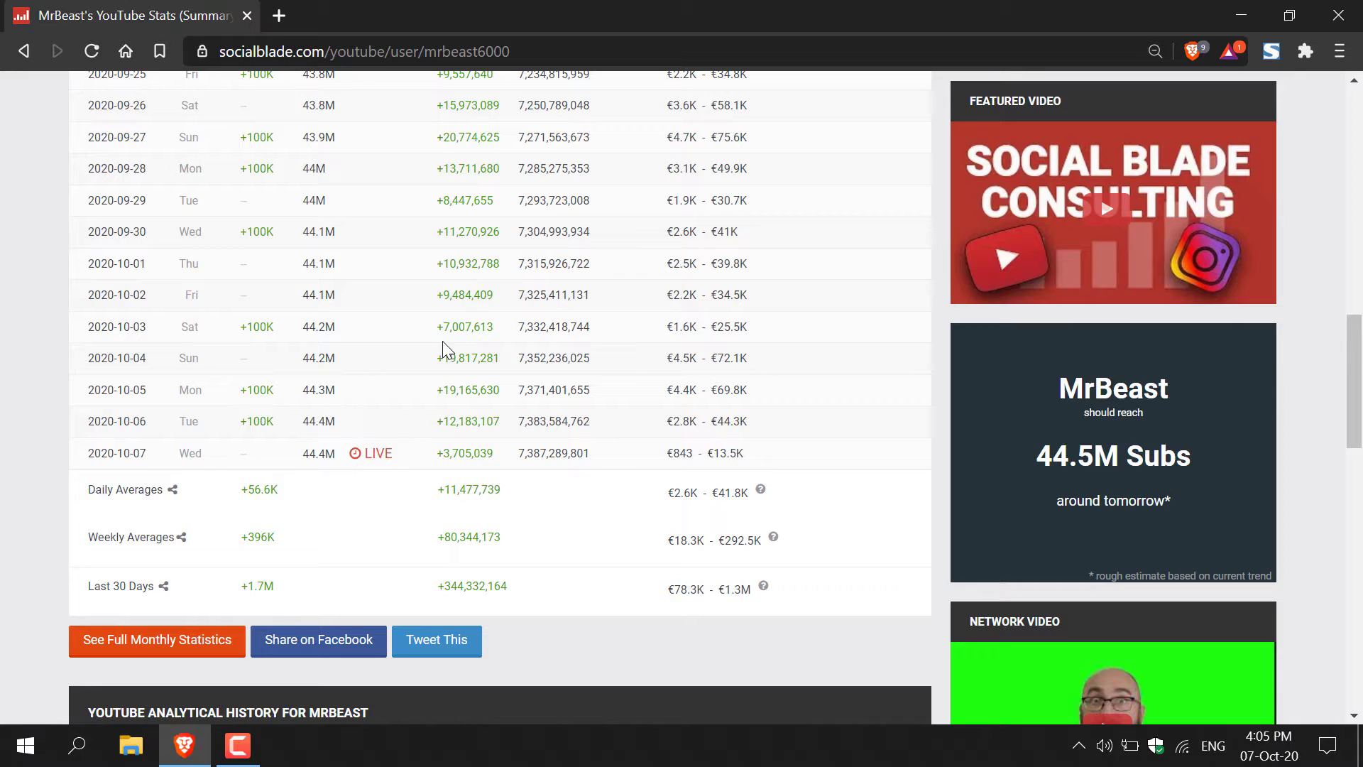
pyautogui.moveTo(282, 361)
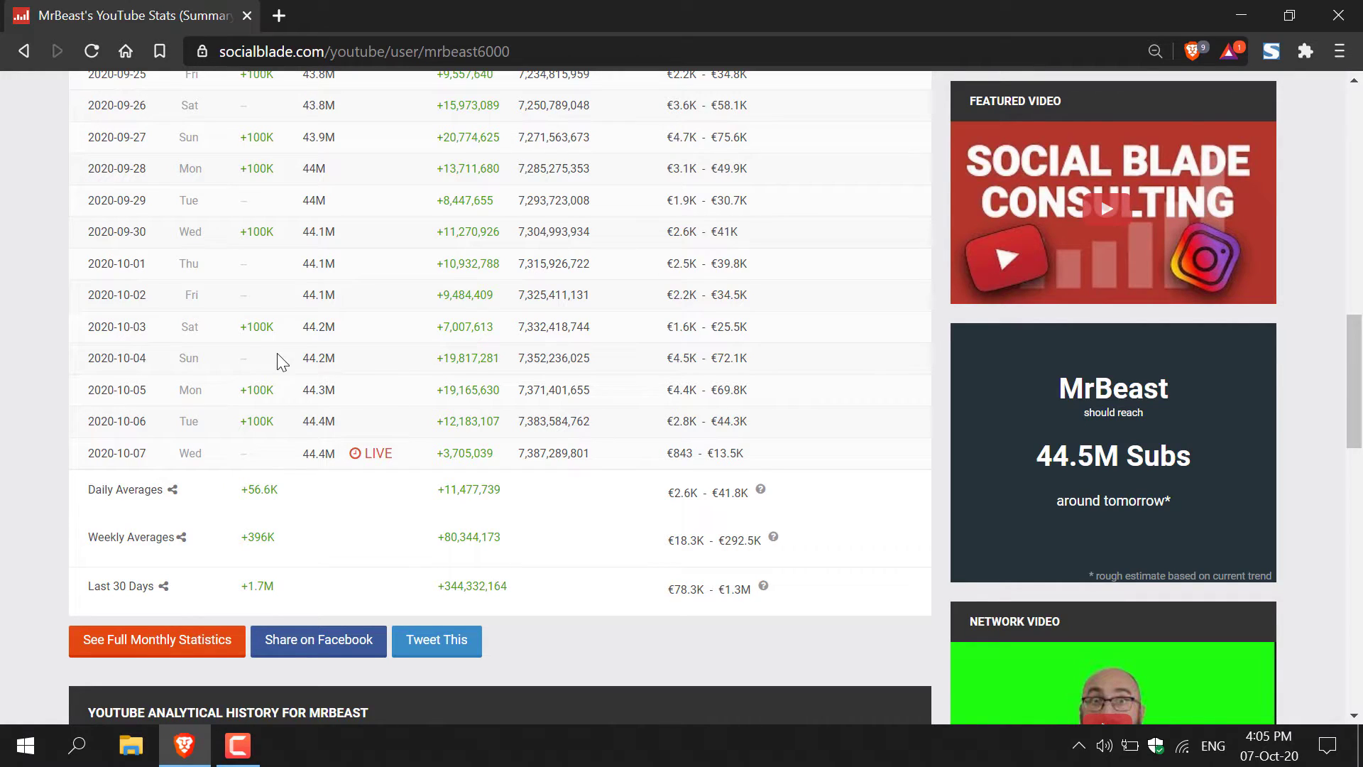
pyautogui.moveTo(257, 348)
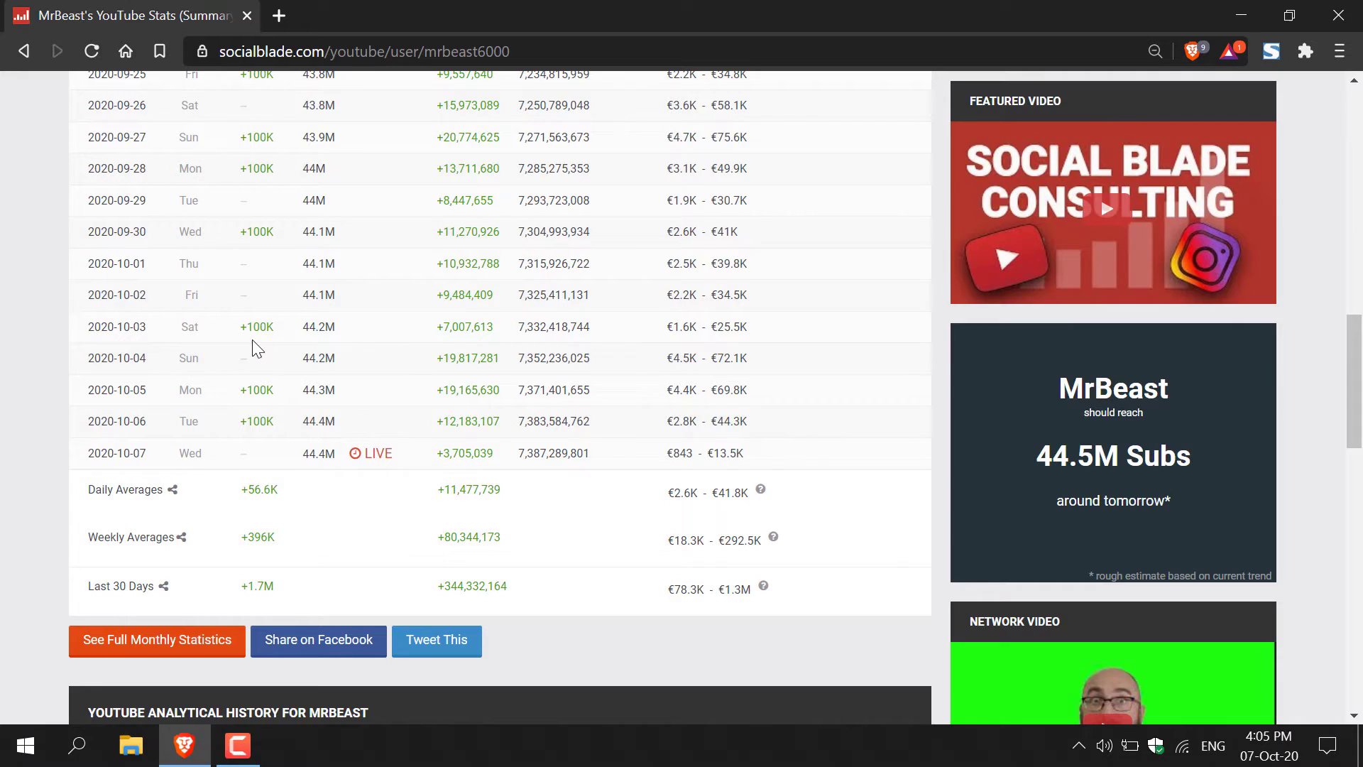
pyautogui.moveTo(470, 347)
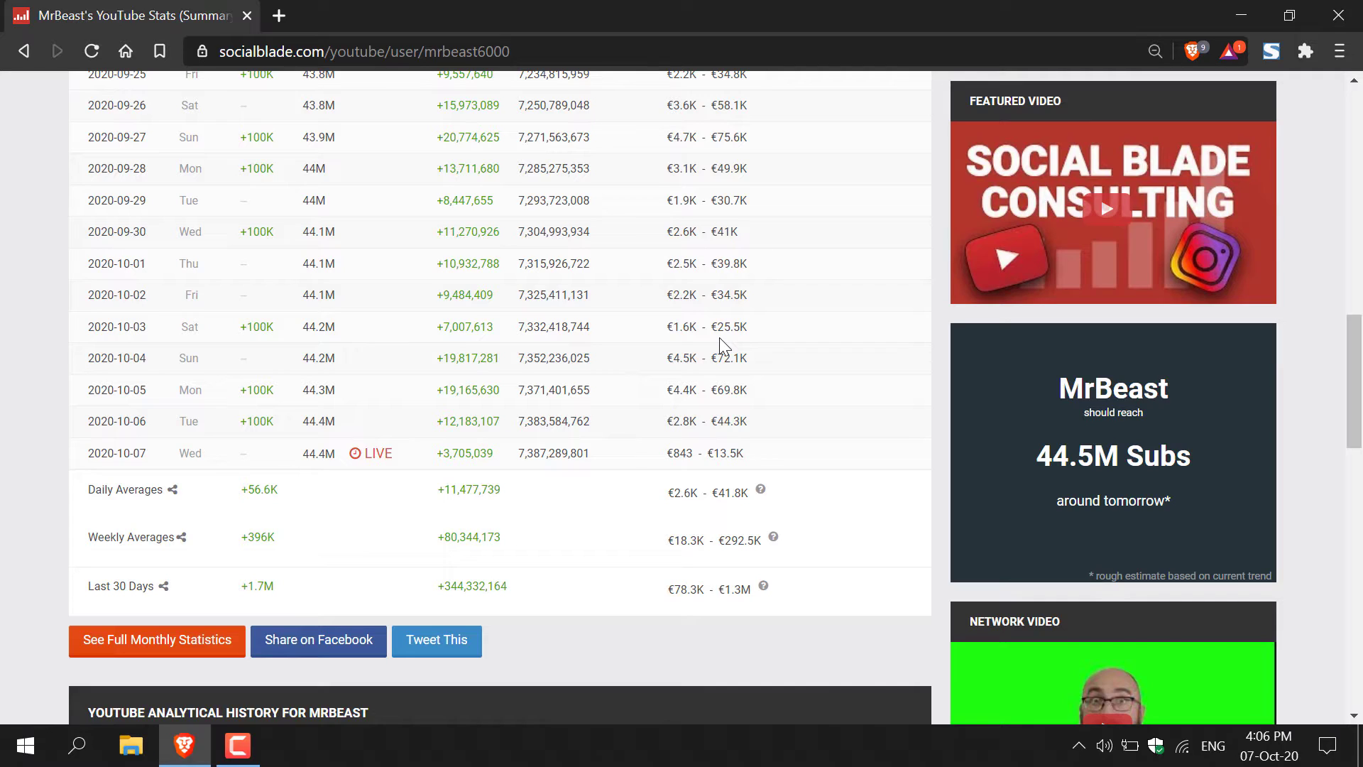
pyautogui.moveTo(355, 545)
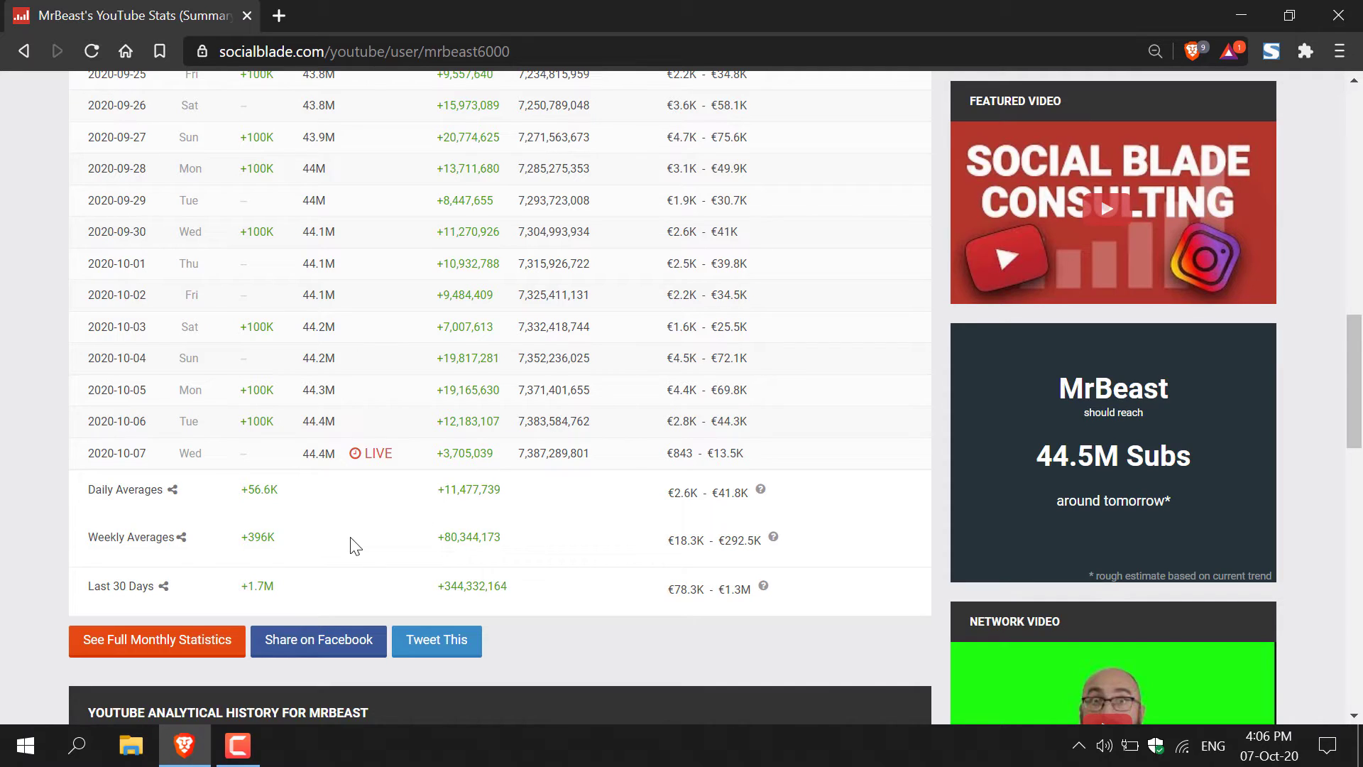
pyautogui.moveTo(233, 605)
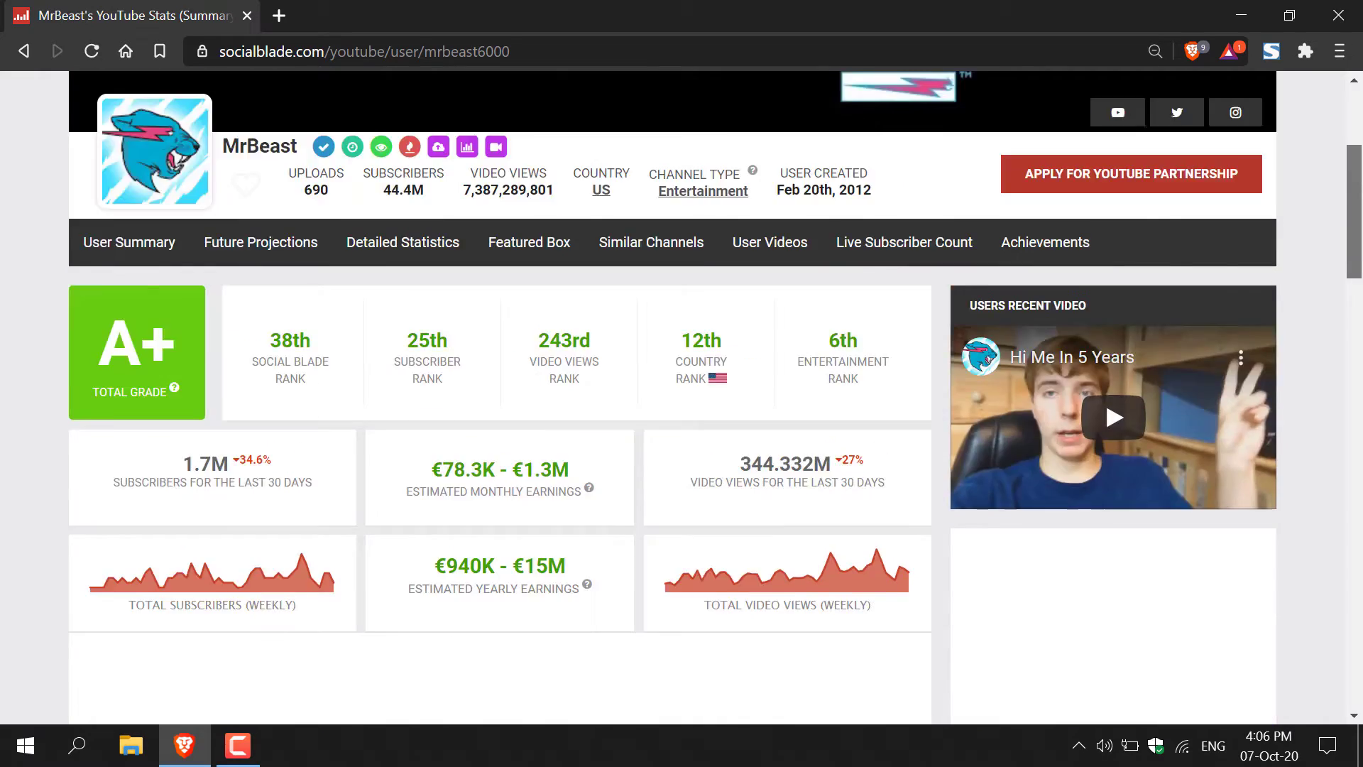
pyautogui.scroll(3)
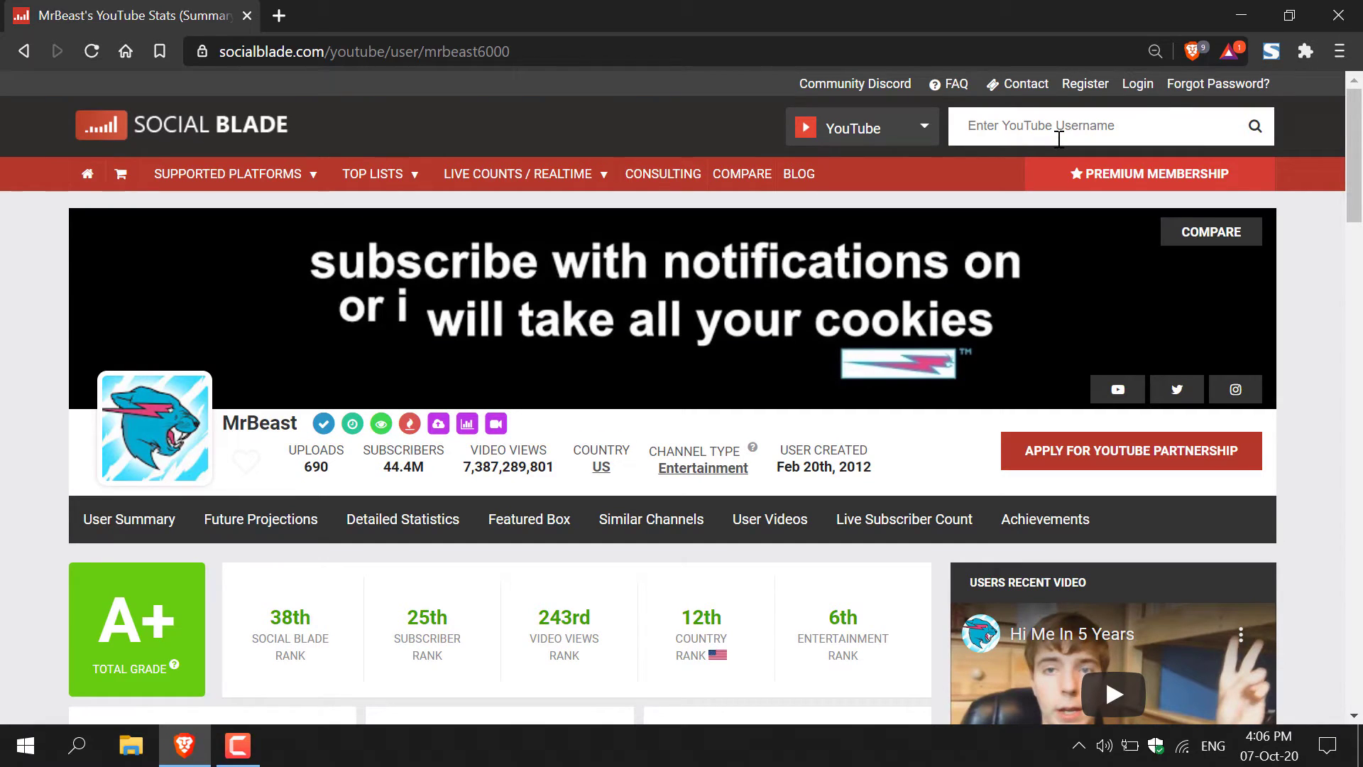
pyautogui.write('Casey')
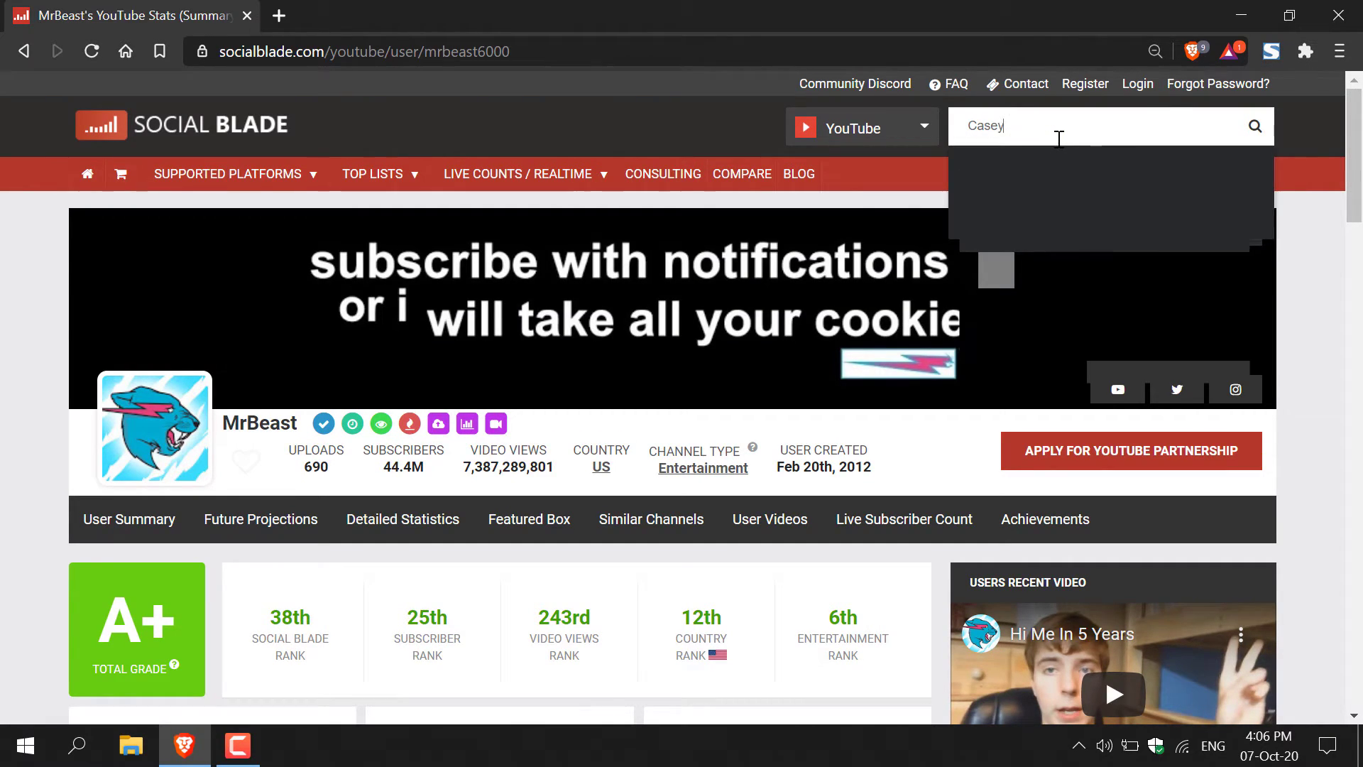
pyautogui.write('Neistat')
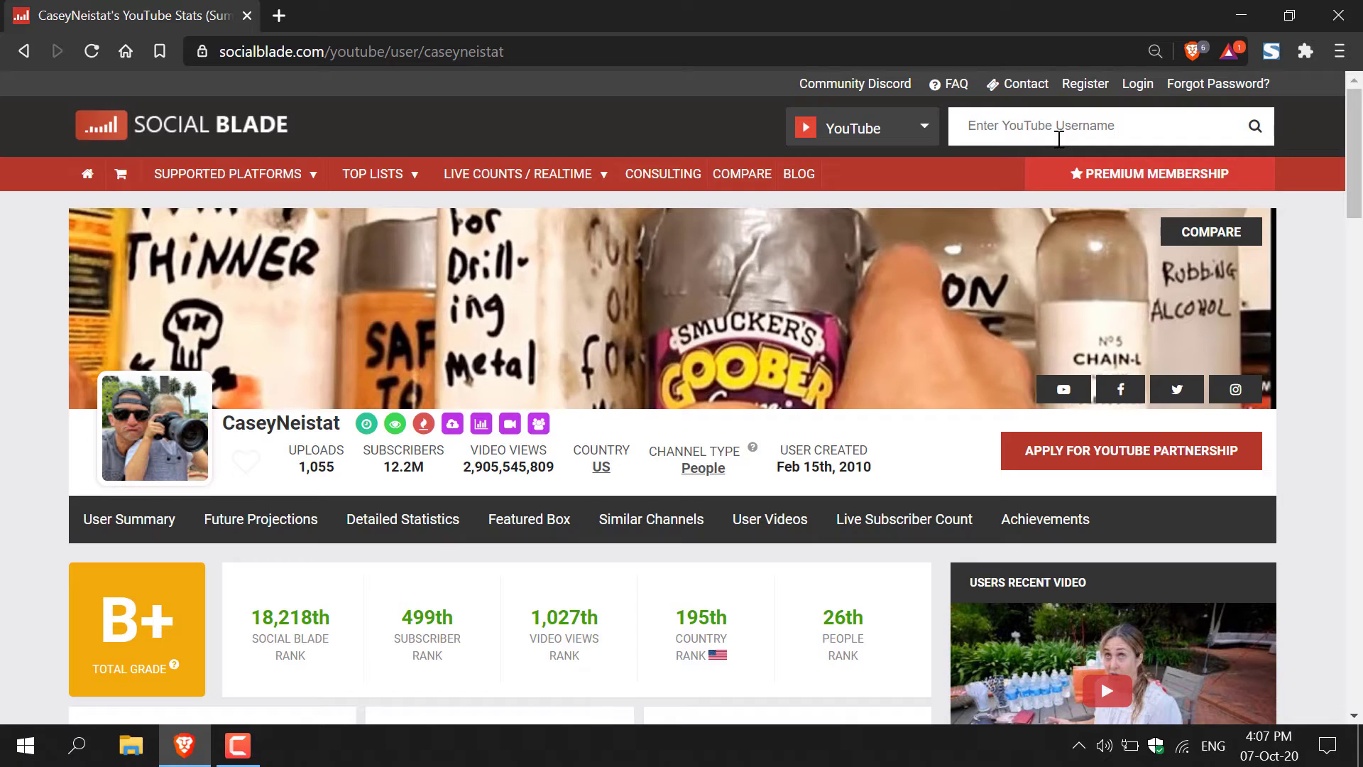
pyautogui.moveTo(429, 491)
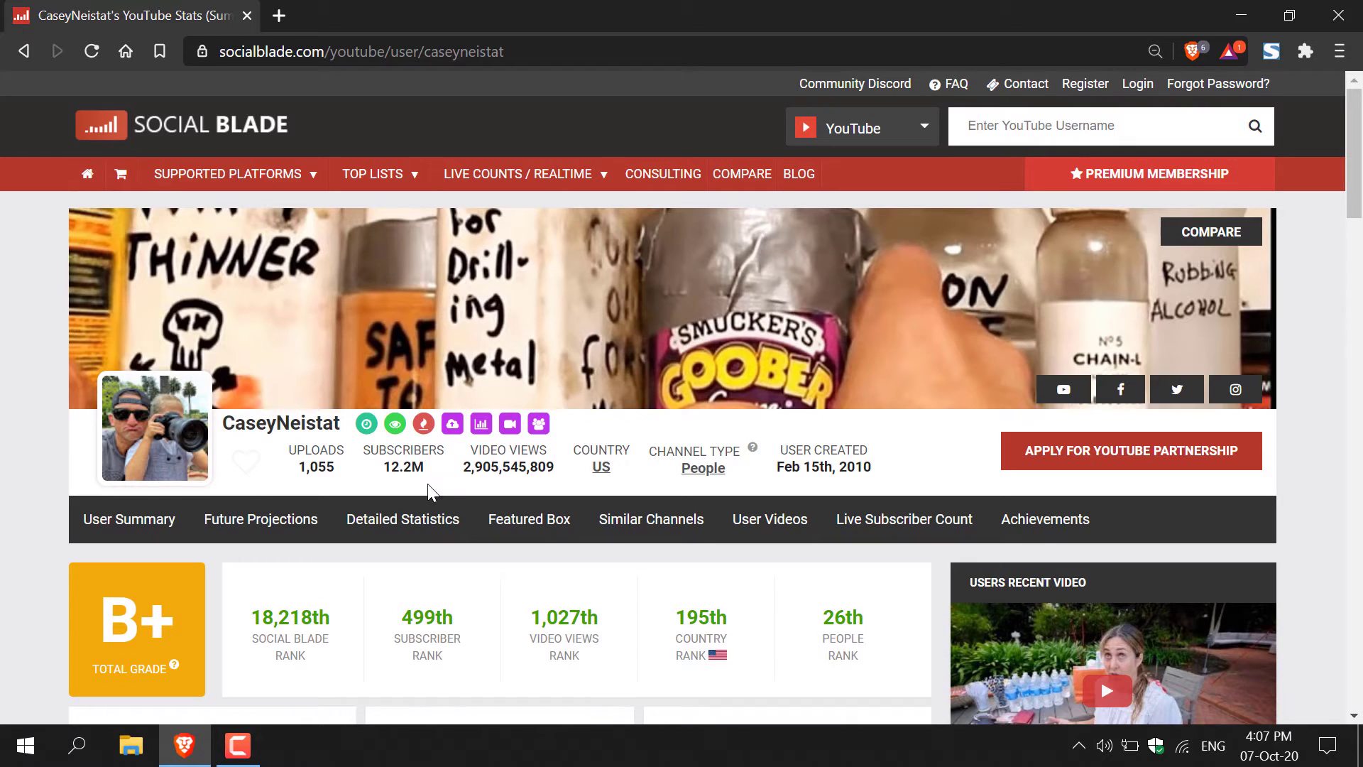
pyautogui.moveTo(400, 495)
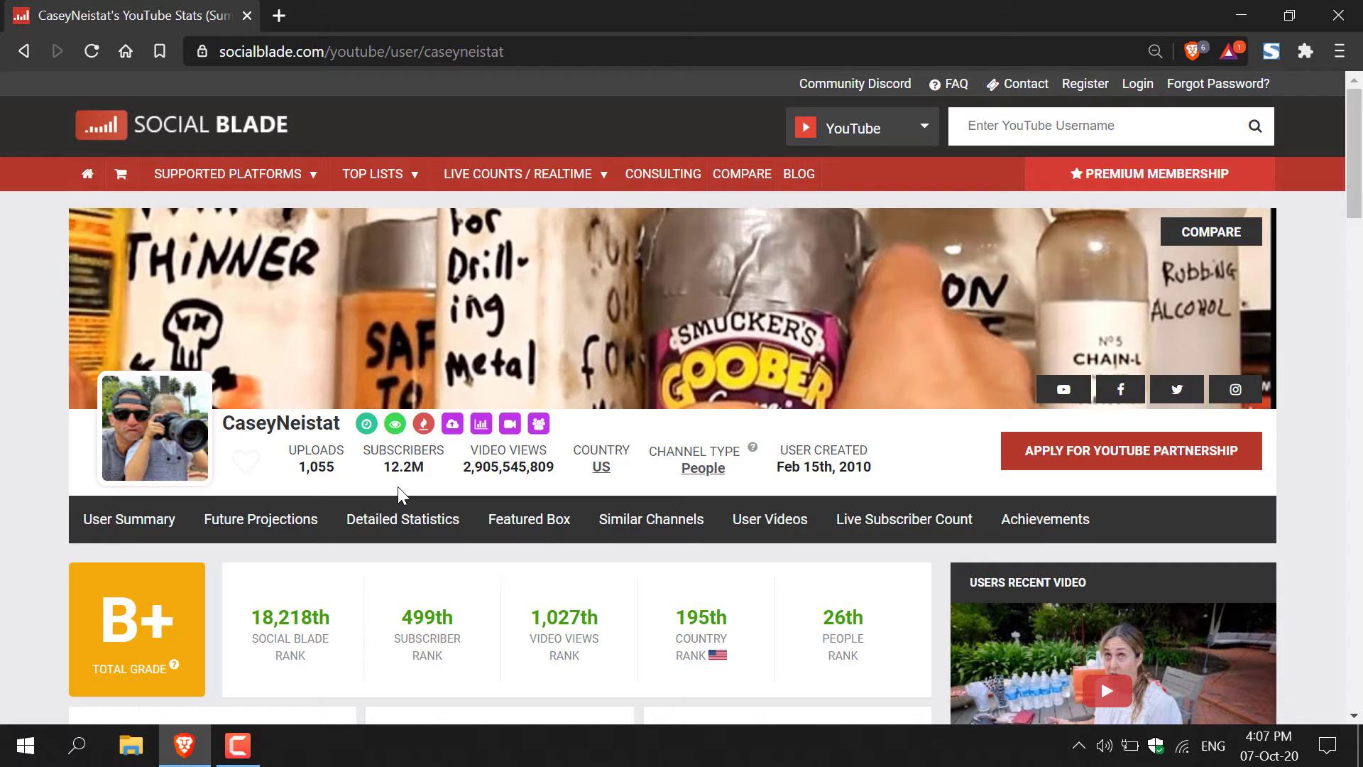
pyautogui.scroll(-3)
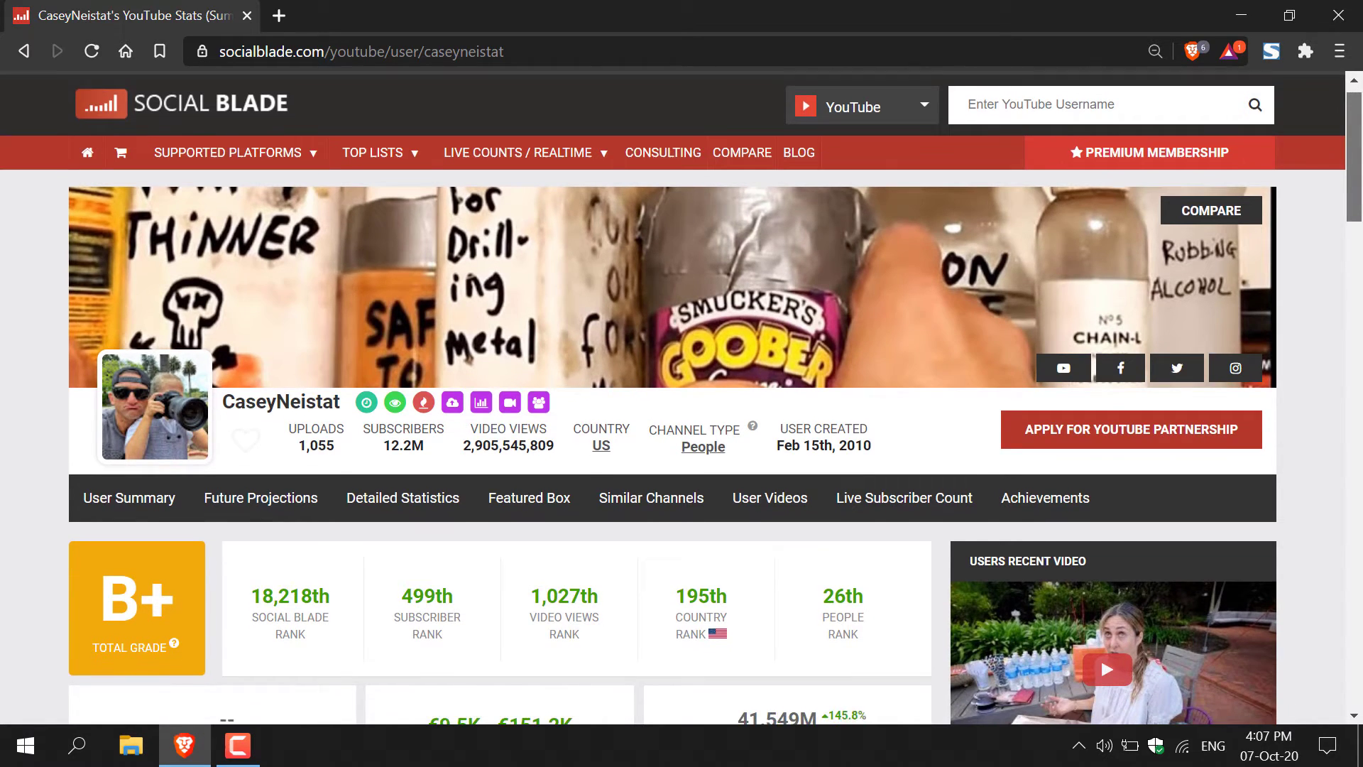
pyautogui.scroll(-3)
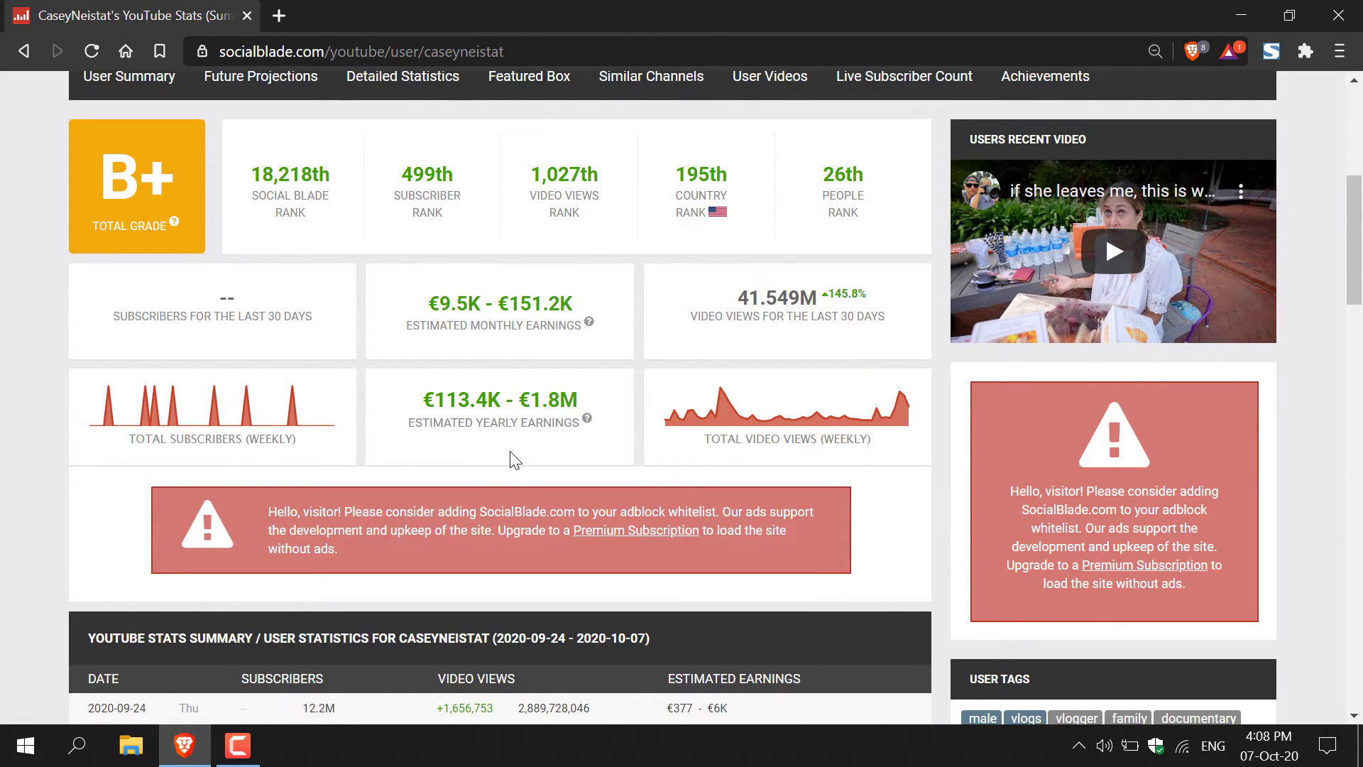
pyautogui.moveTo(447, 324)
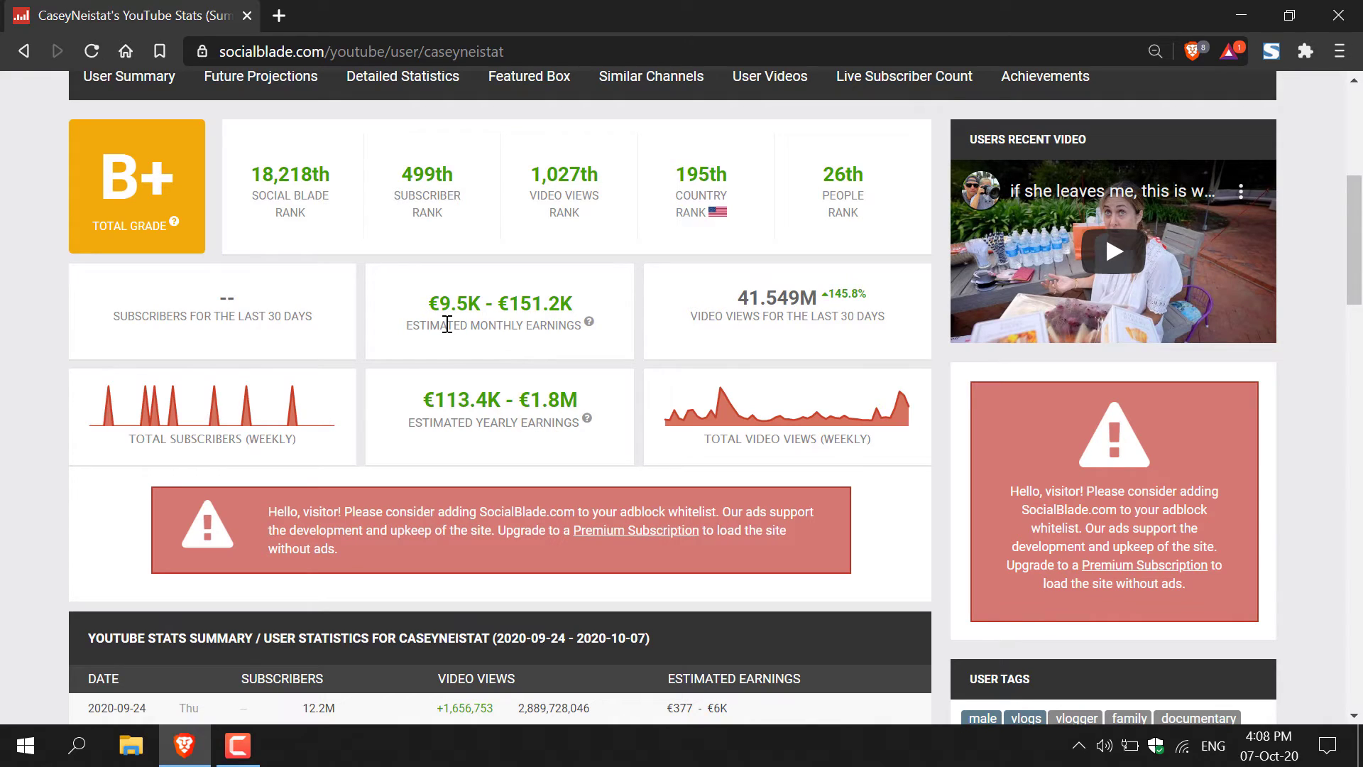
pyautogui.moveTo(550, 342)
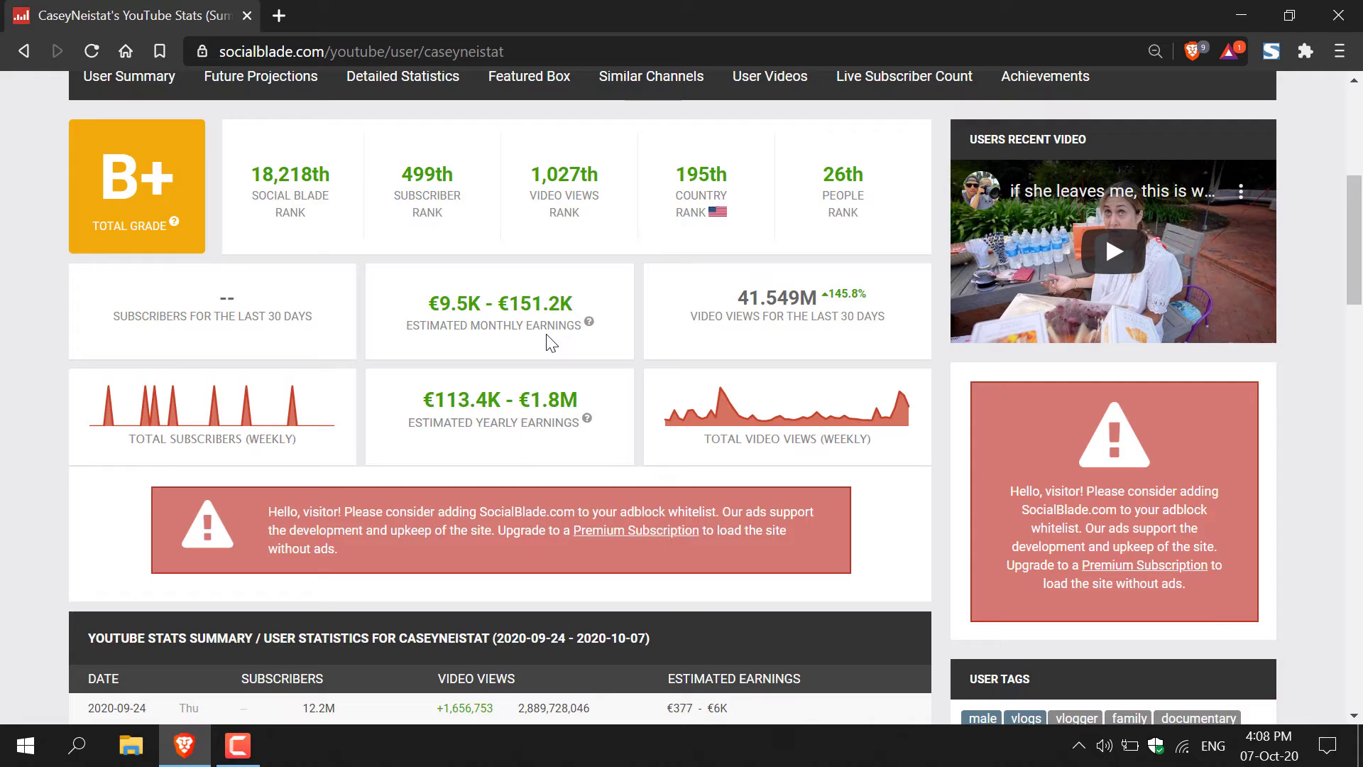
pyautogui.moveTo(497, 327)
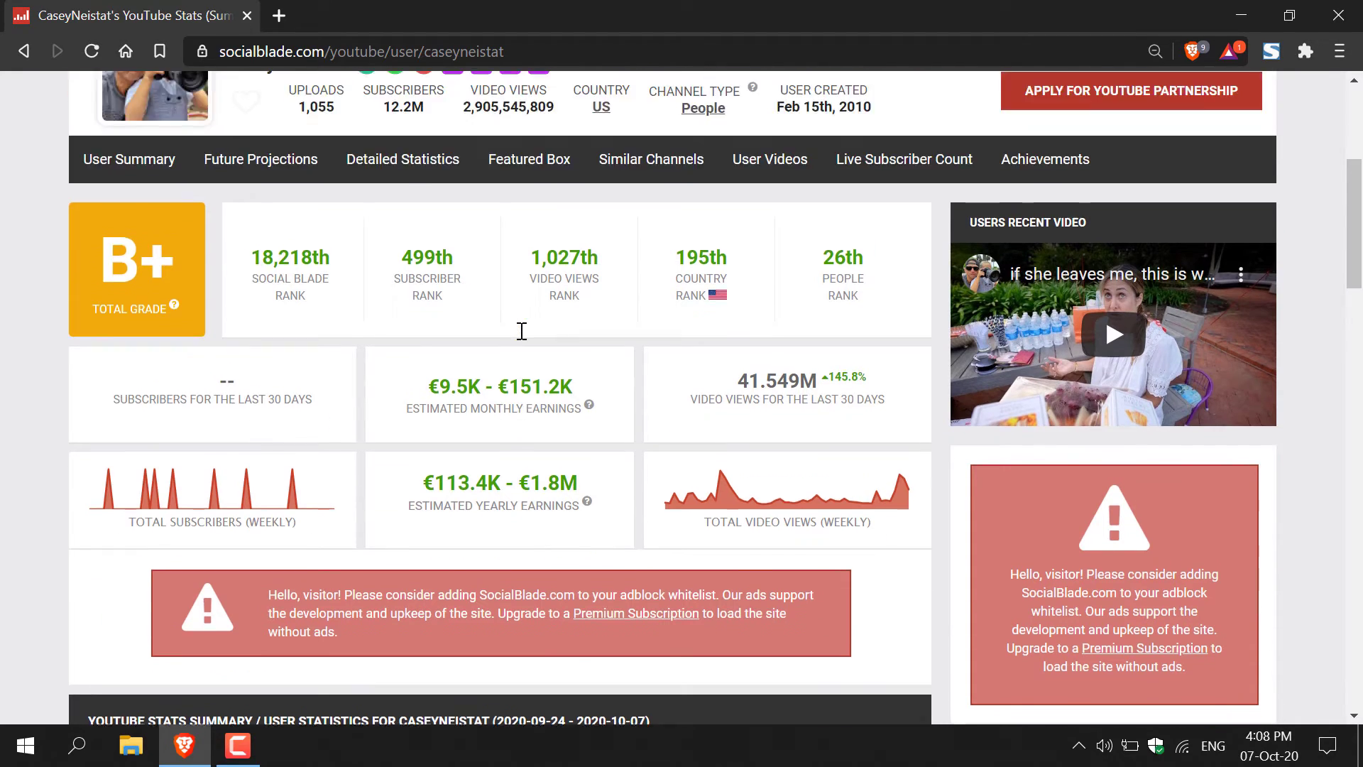
pyautogui.scroll(3)
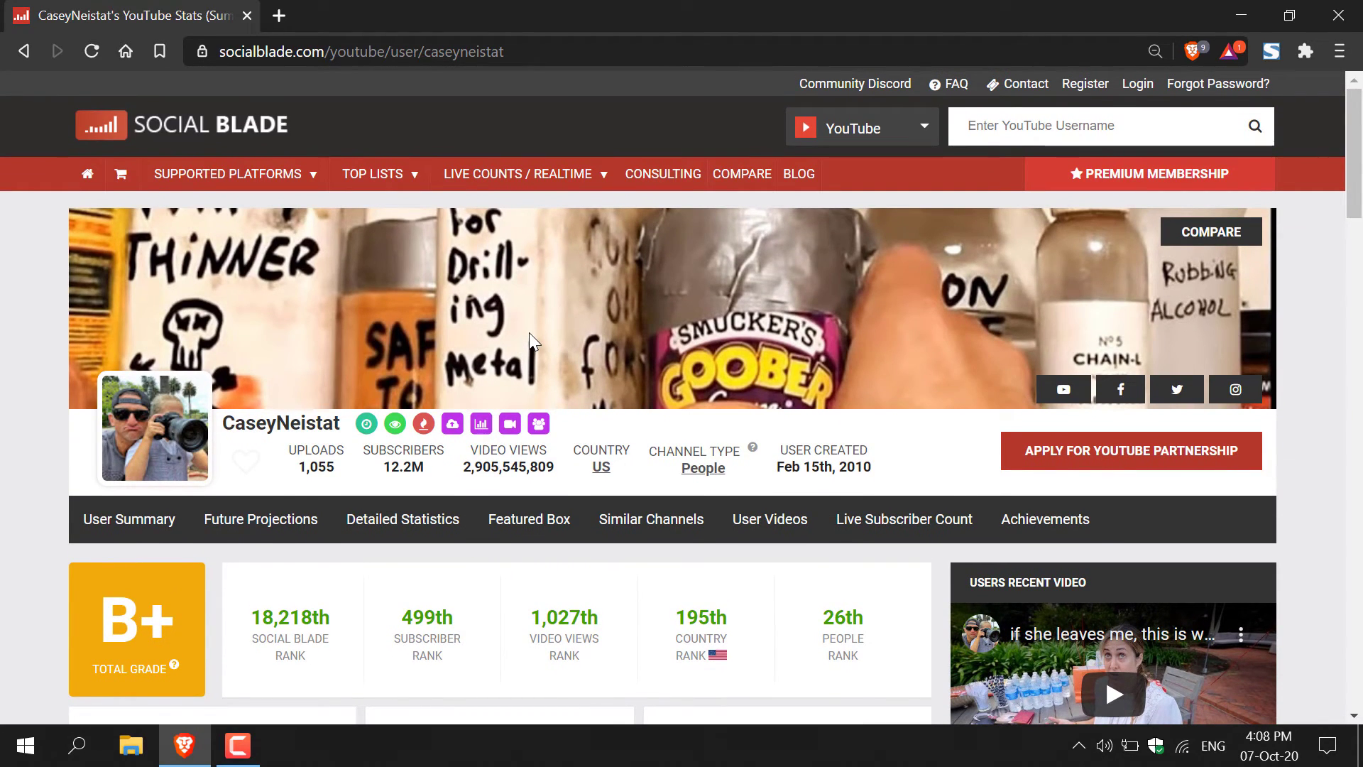